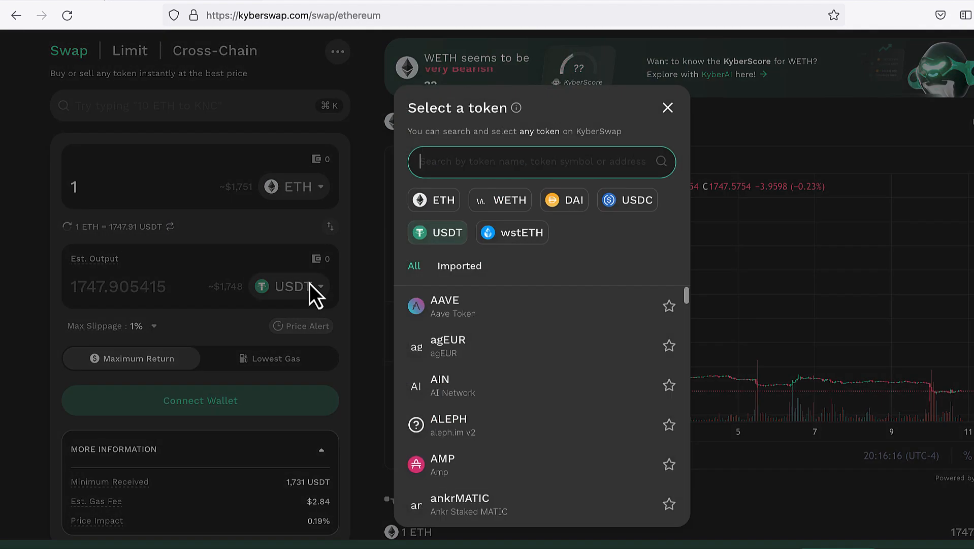
Step: Choose BAL as the output token, enter 10 ETH, and view the Max Slippage options
scroll(down, 3)
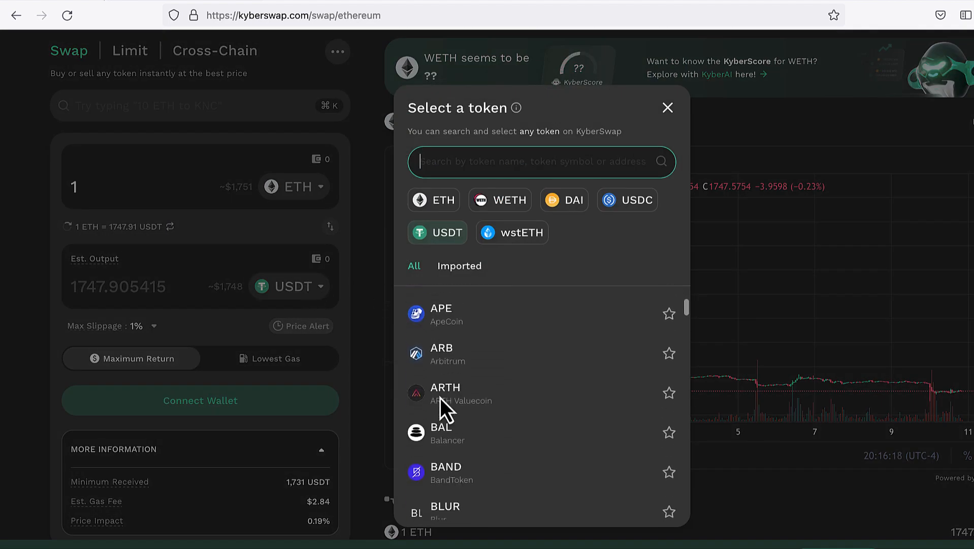
click(442, 433)
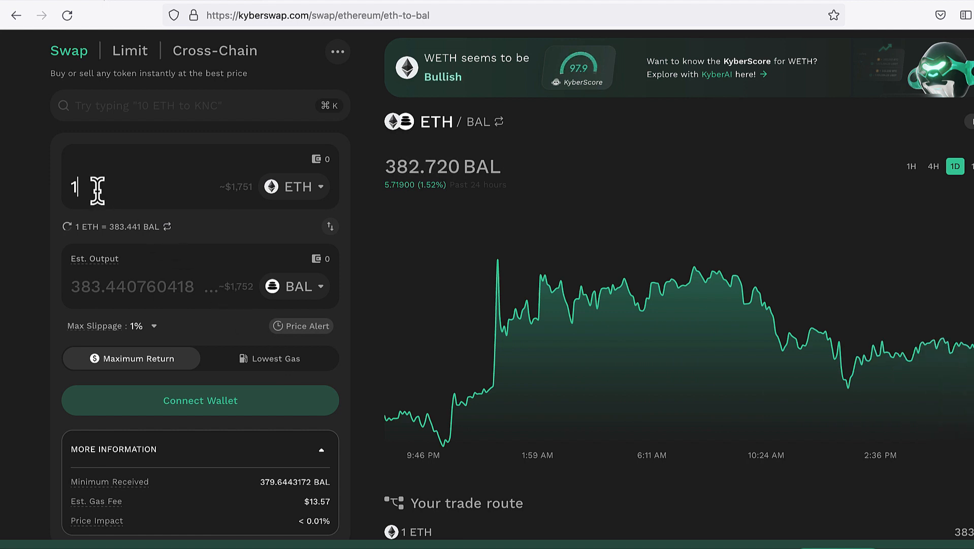
text(10)
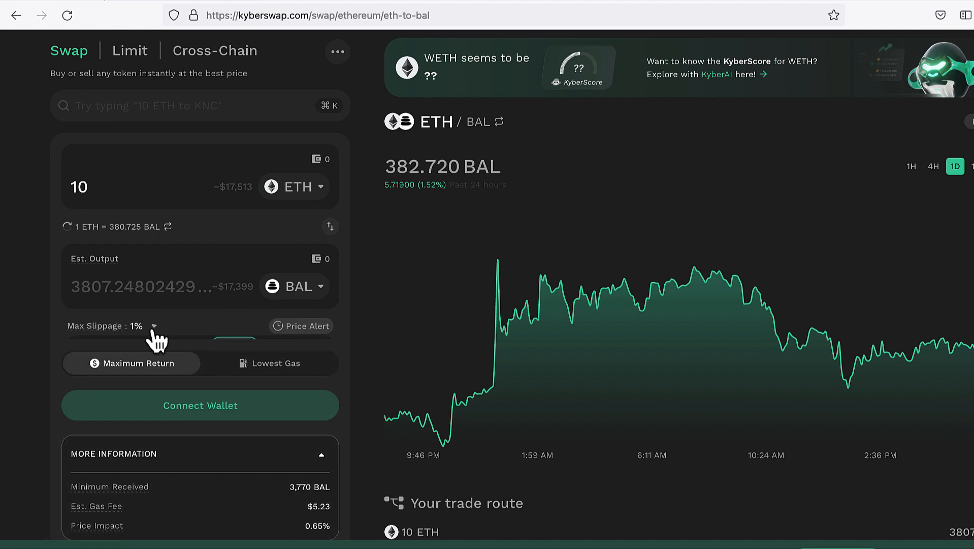
click(153, 325)
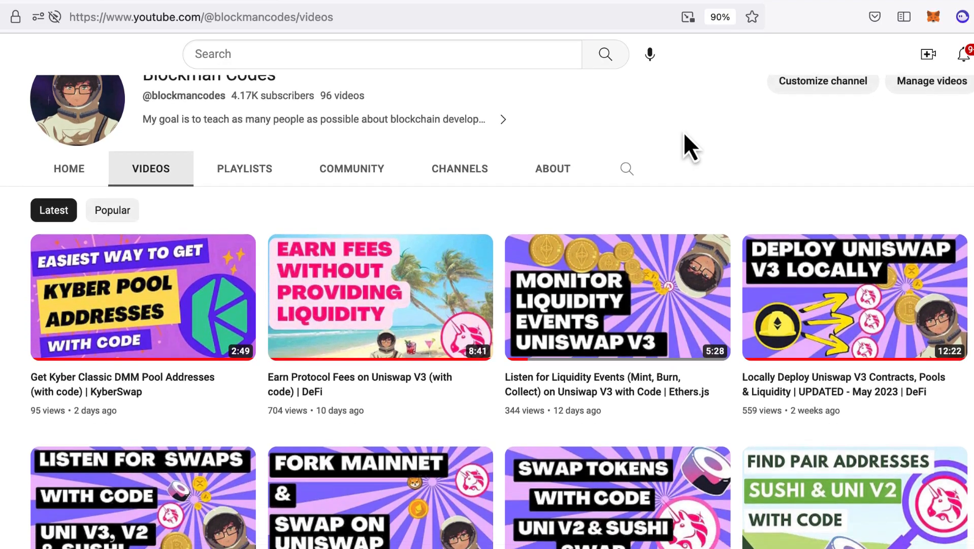
scroll(down, 3)
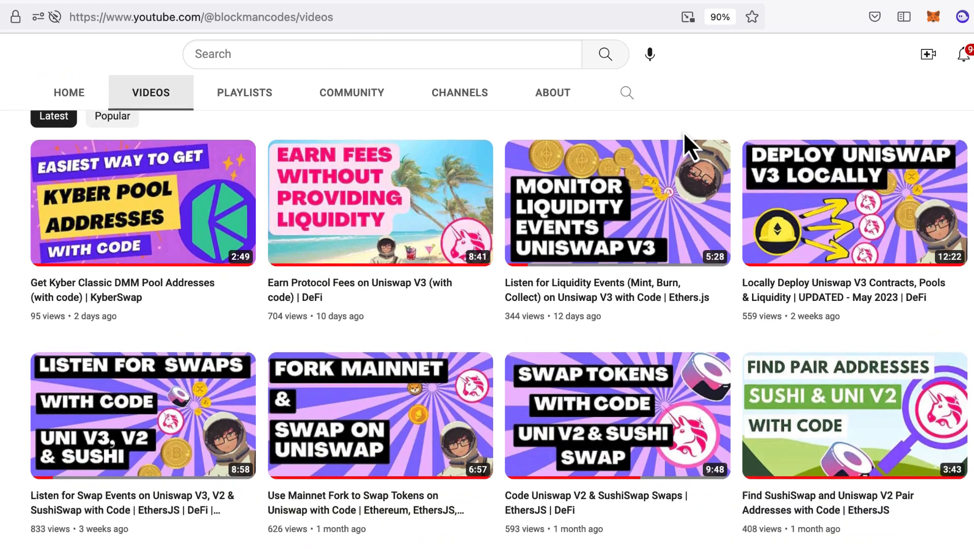
scroll(down, 3)
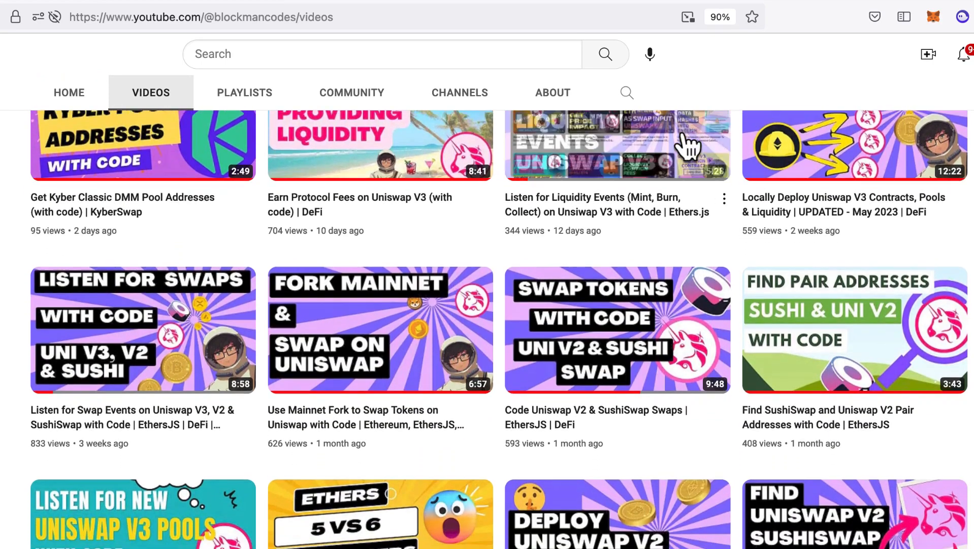
scroll(down, 3)
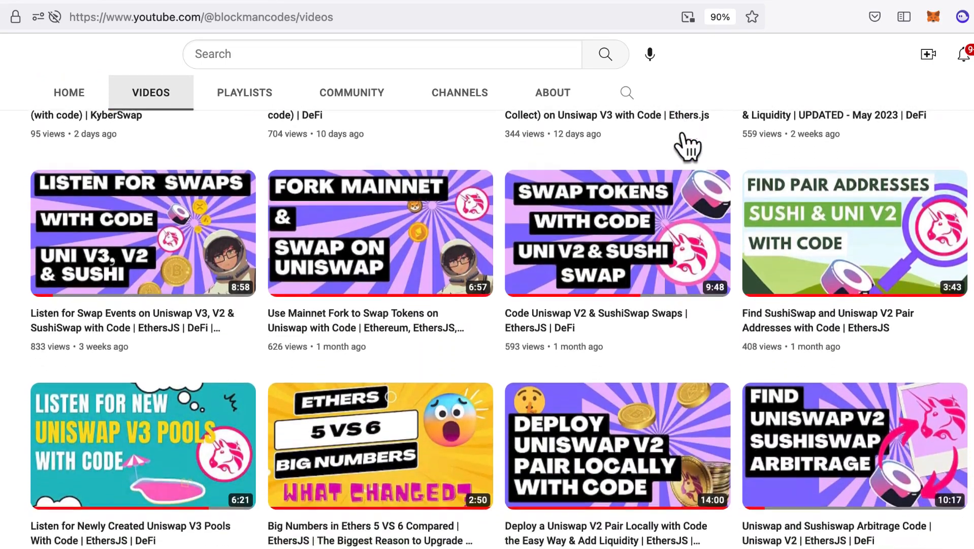
scroll(down, 3)
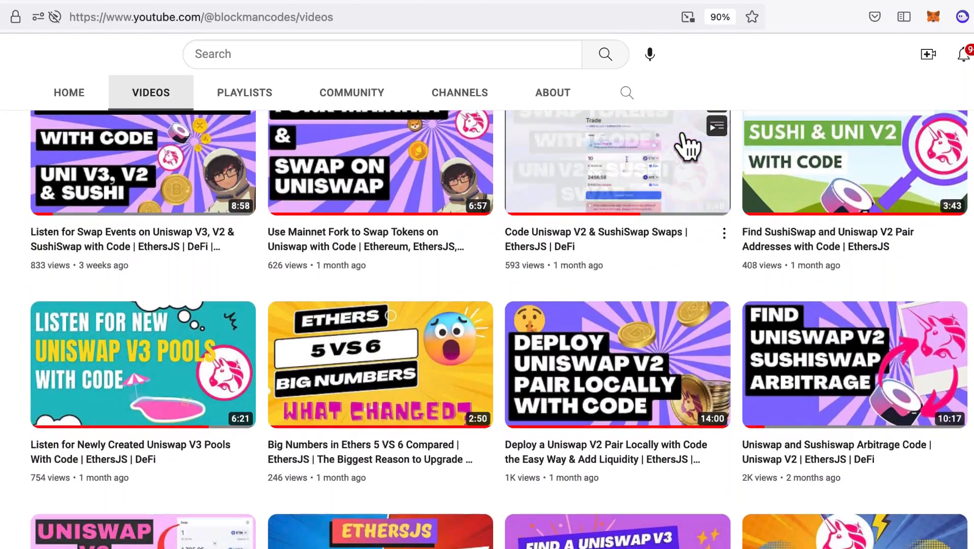
scroll(down, 3)
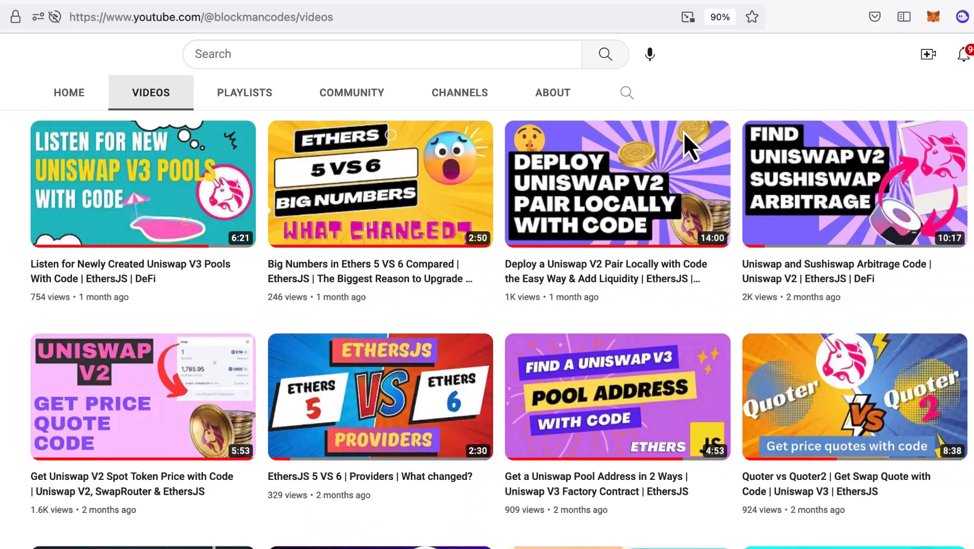
scroll(down, 3)
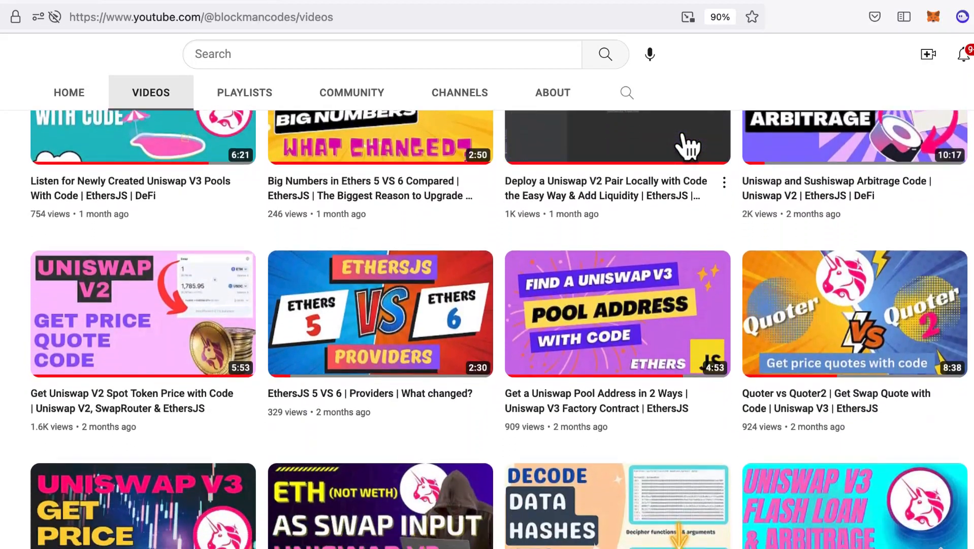
scroll(down, 3)
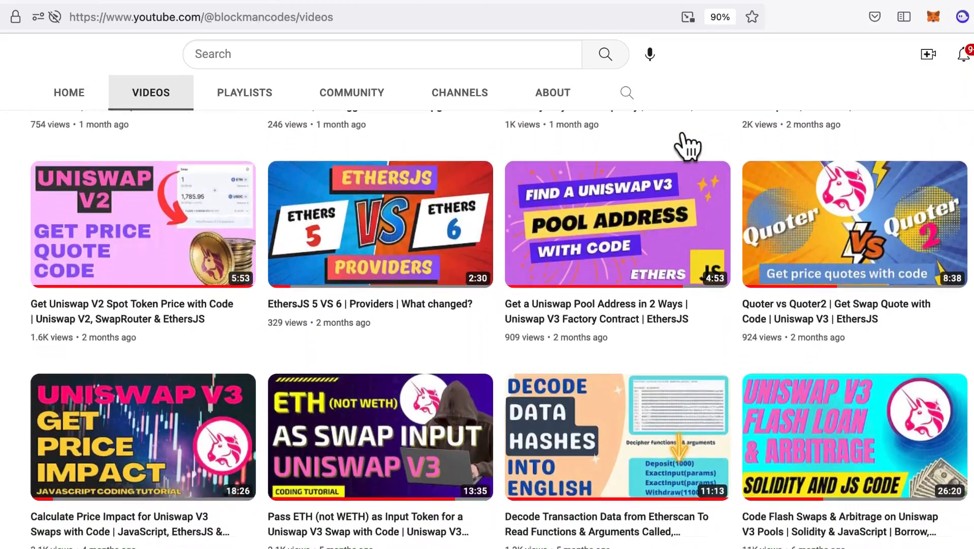
scroll(down, 3)
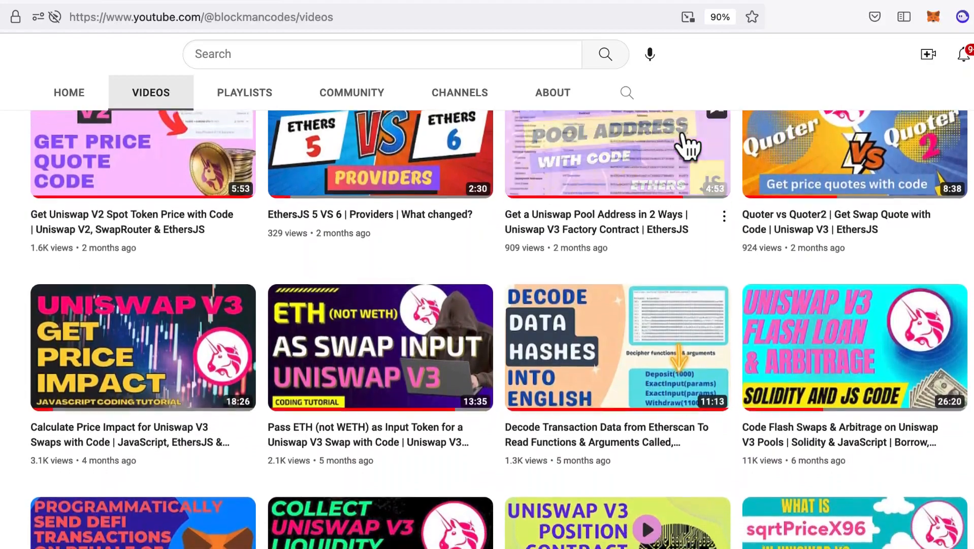
scroll(down, 3)
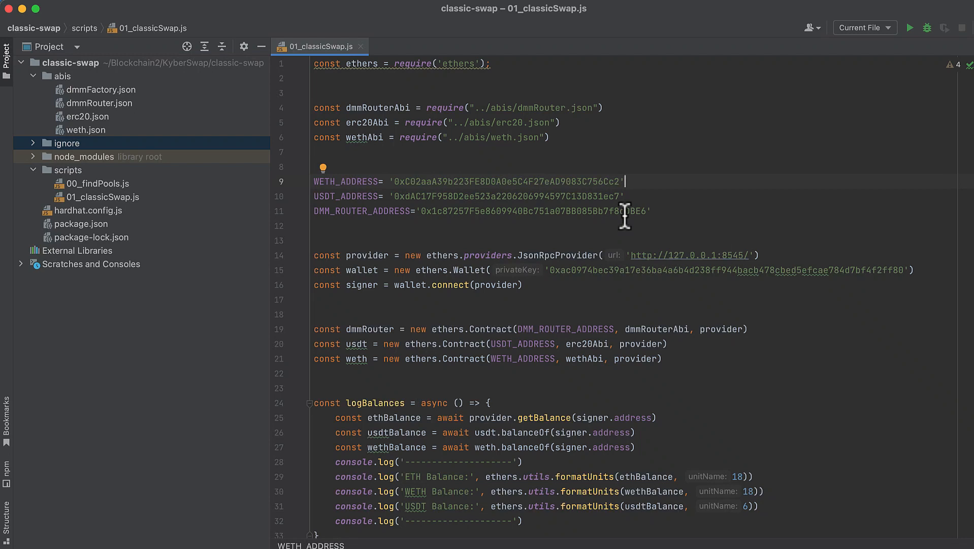
mouse_move(138, 233)
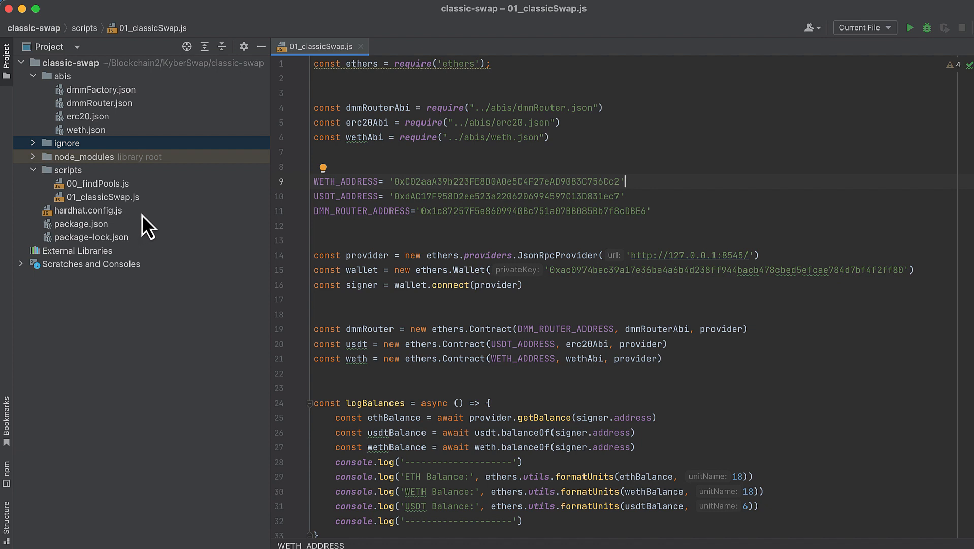
Step: Open package.json from the Project panel to check the ethers and hardhat dependencies
click(80, 224)
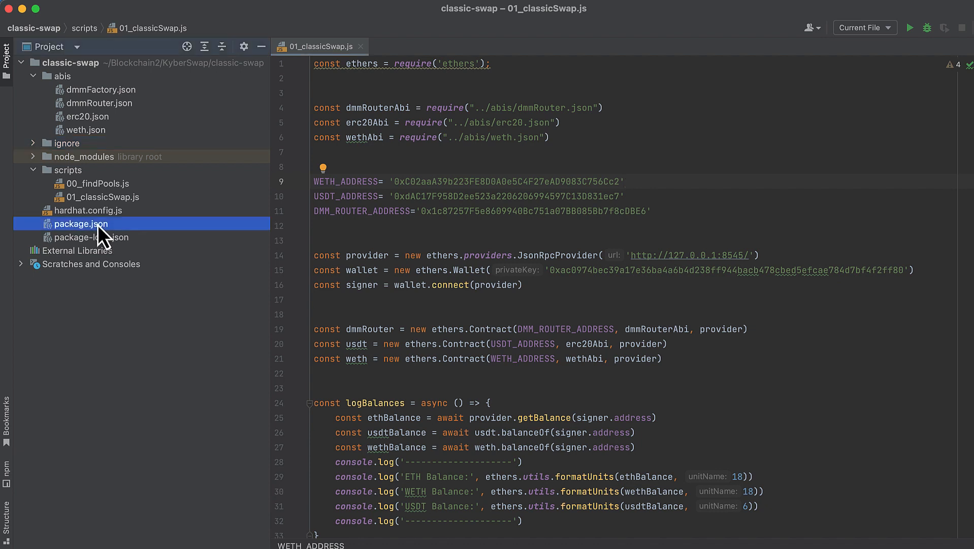
double_click(80, 224)
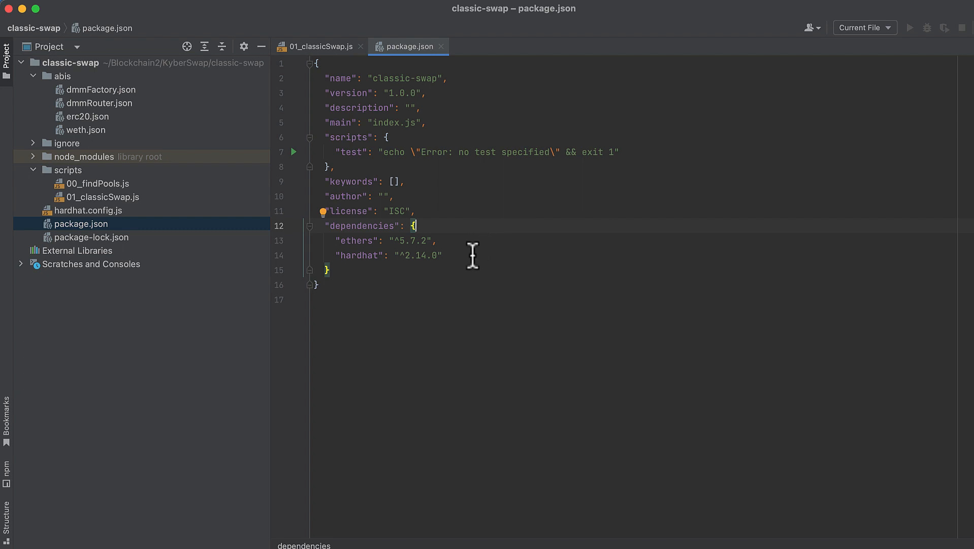
mouse_move(416, 225)
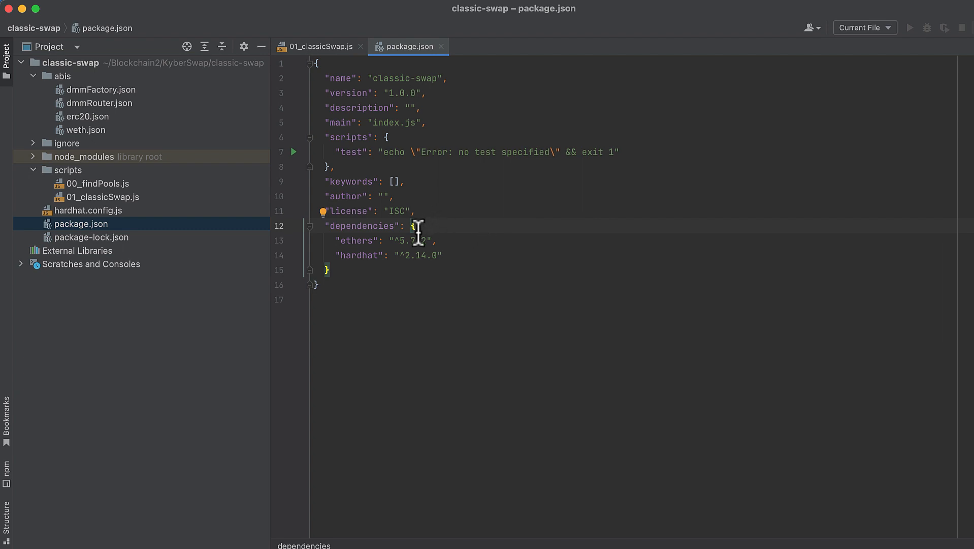
mouse_move(472, 243)
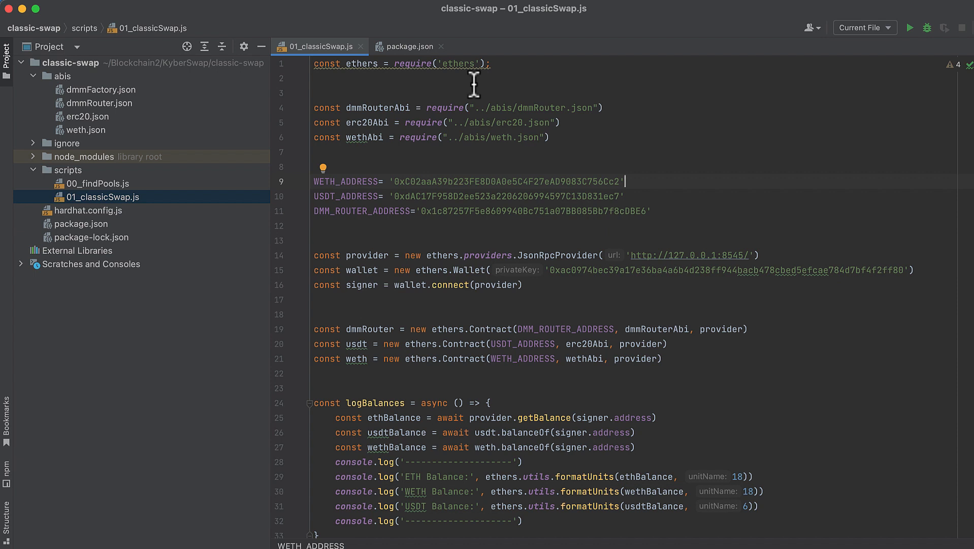
mouse_move(564, 124)
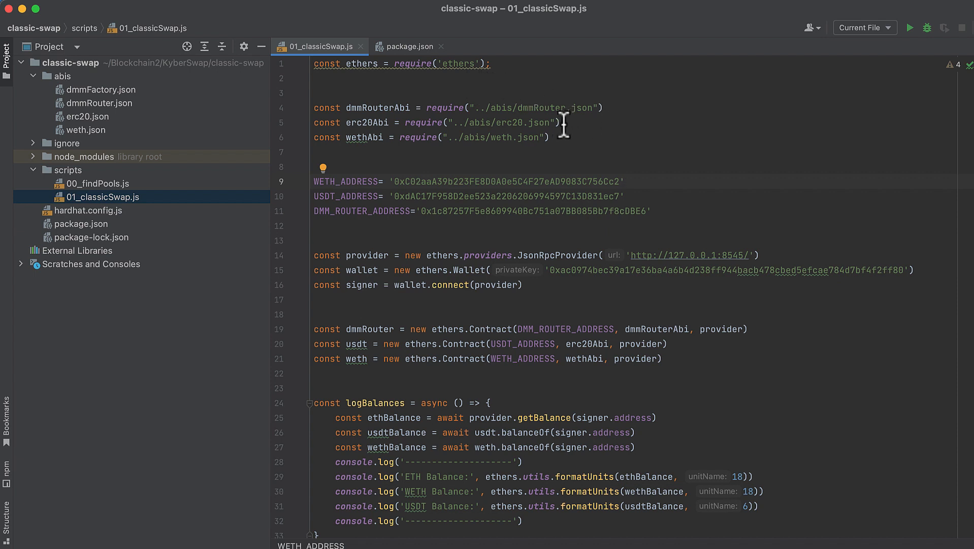
mouse_move(587, 112)
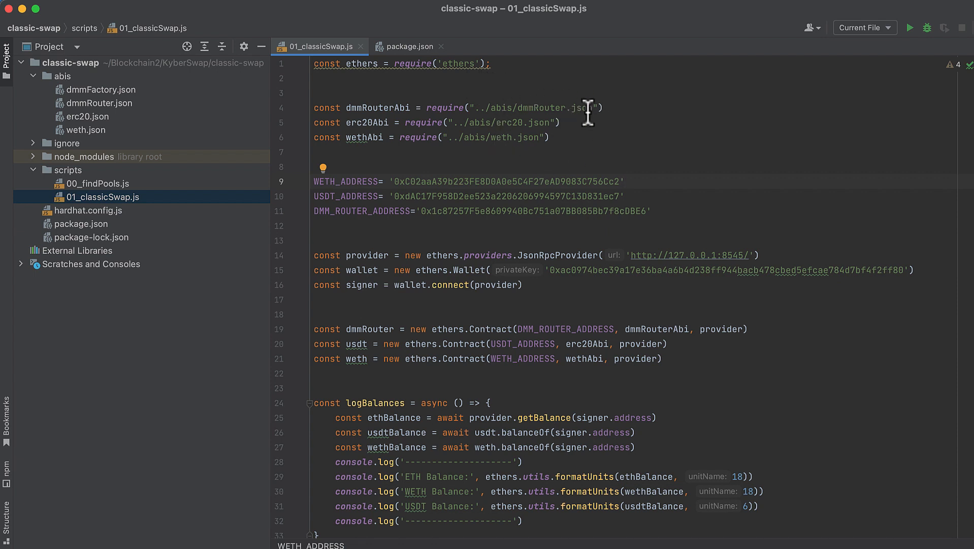
mouse_move(617, 107)
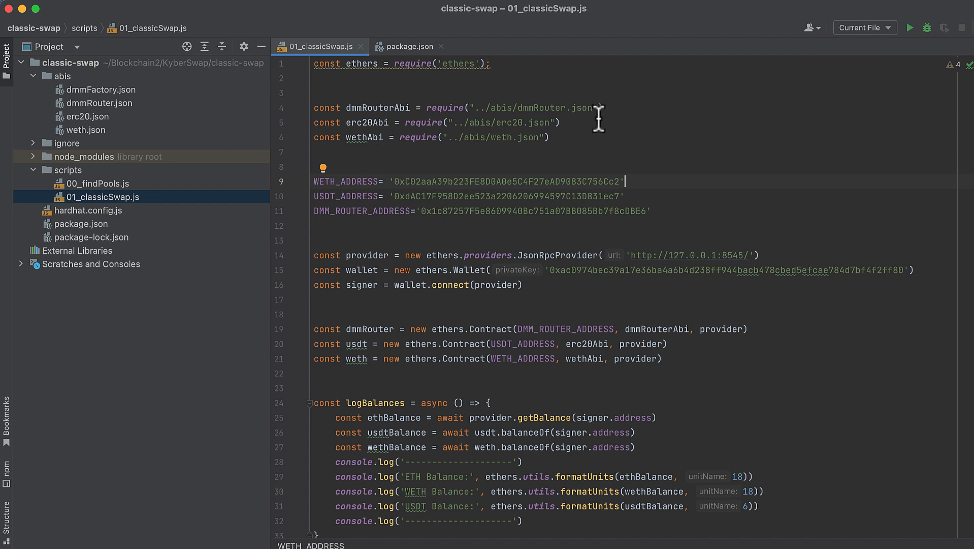
mouse_move(550, 110)
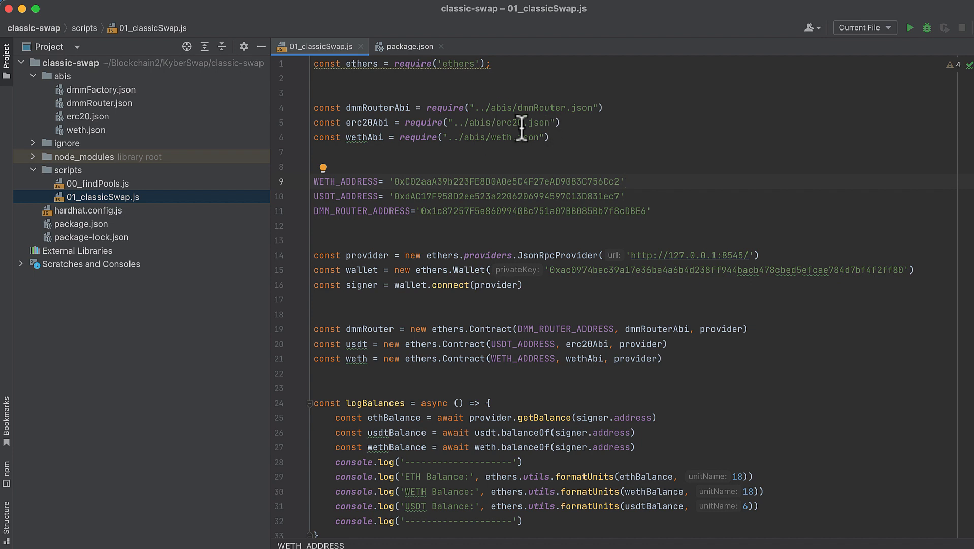
scroll(down, 3)
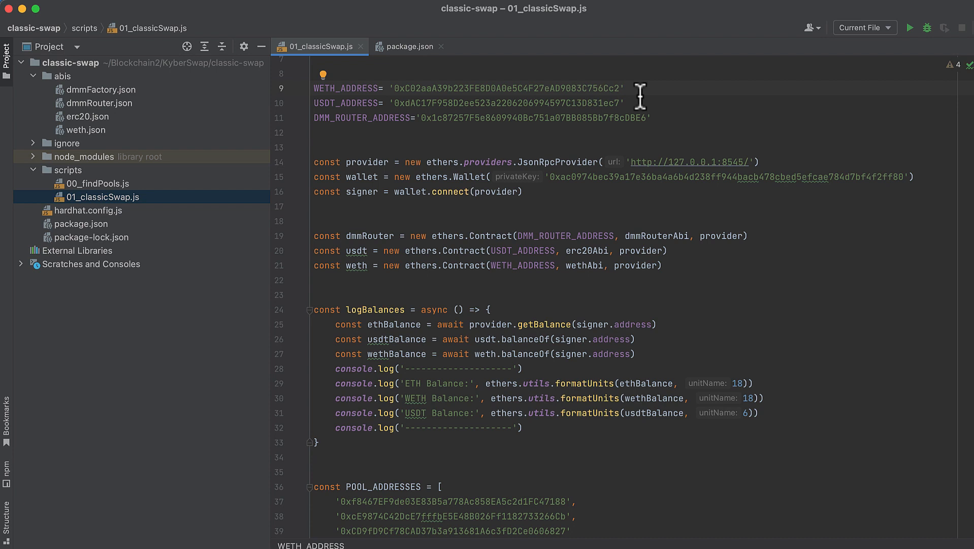
mouse_move(590, 105)
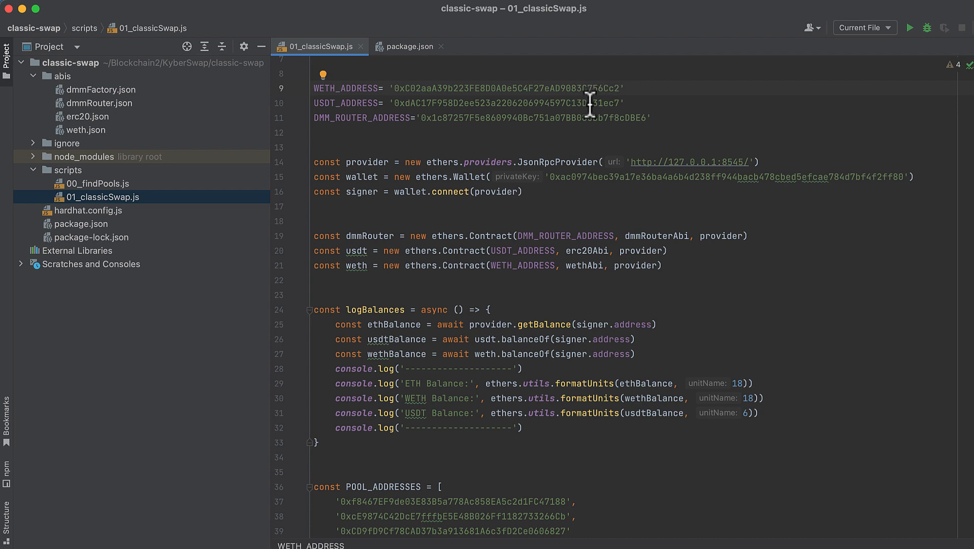
mouse_move(626, 111)
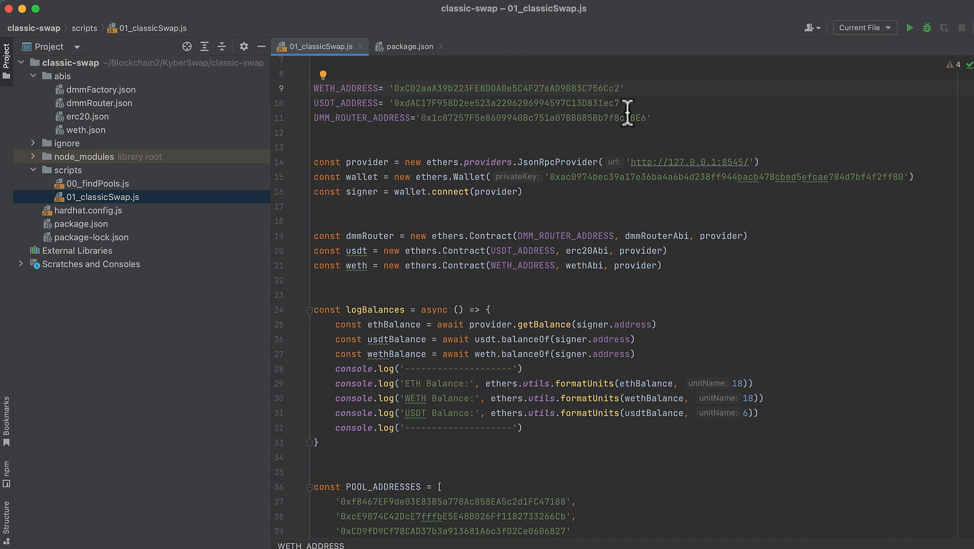
mouse_move(652, 149)
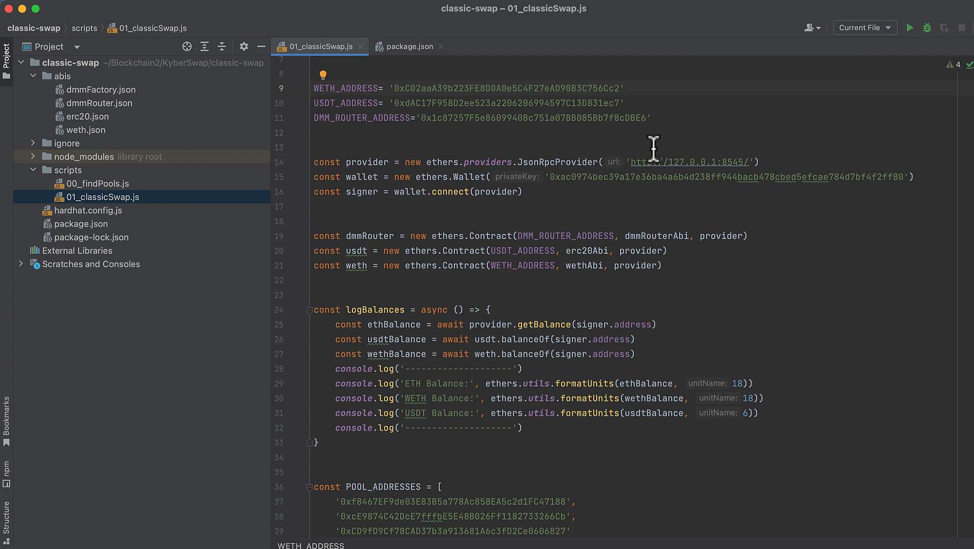
click(624, 87)
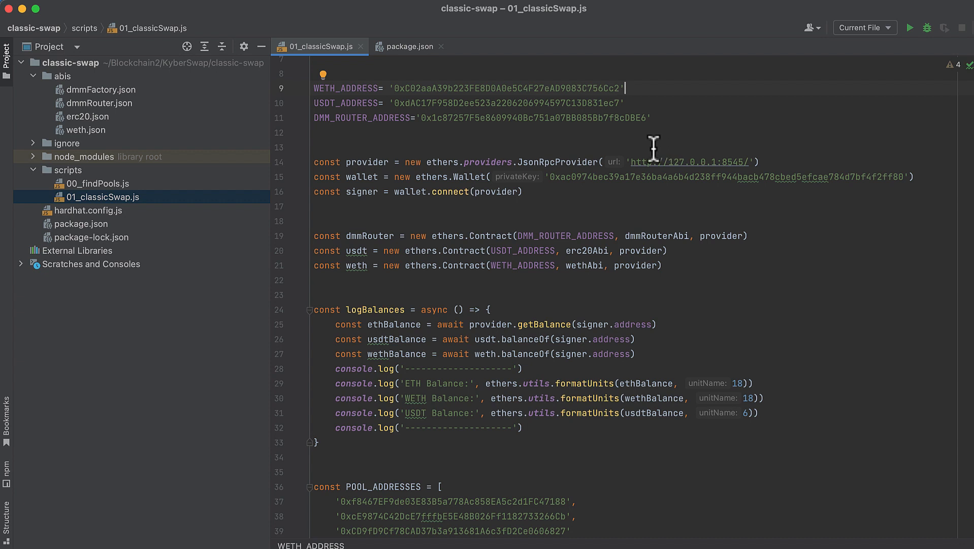
mouse_move(620, 144)
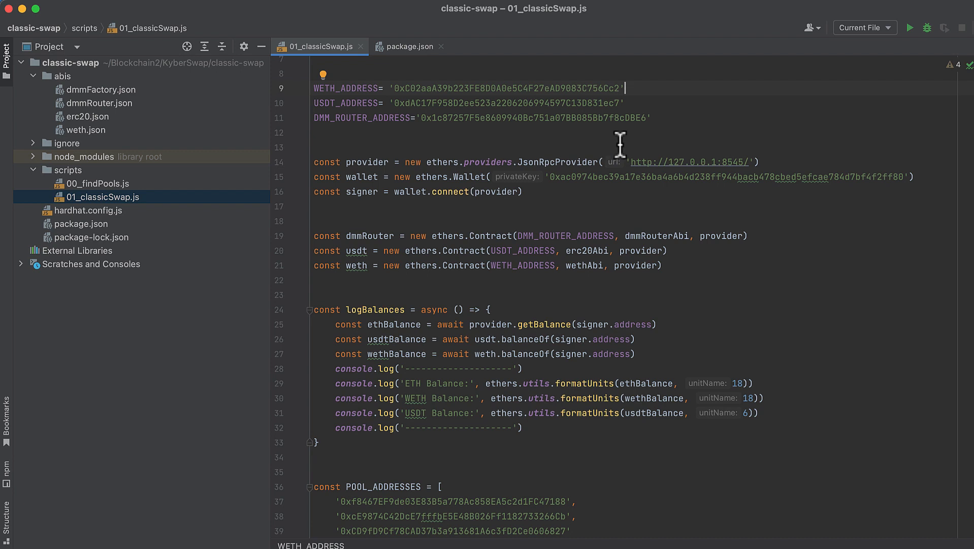
scroll(down, 3)
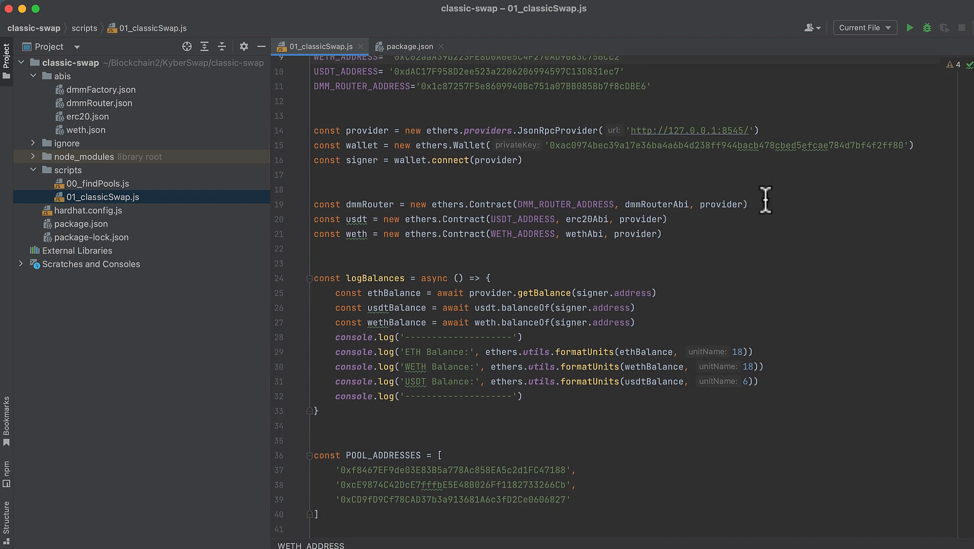
scroll(down, 3)
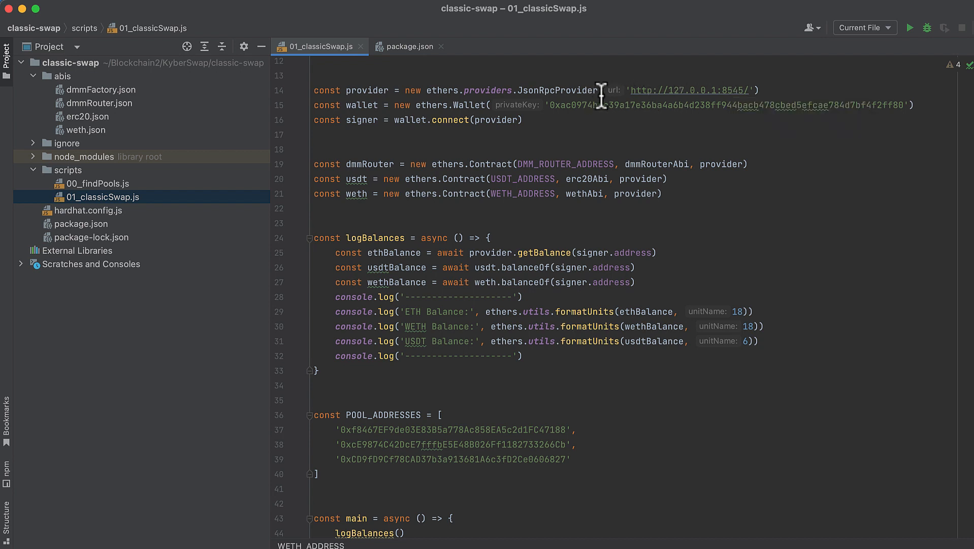
mouse_move(684, 91)
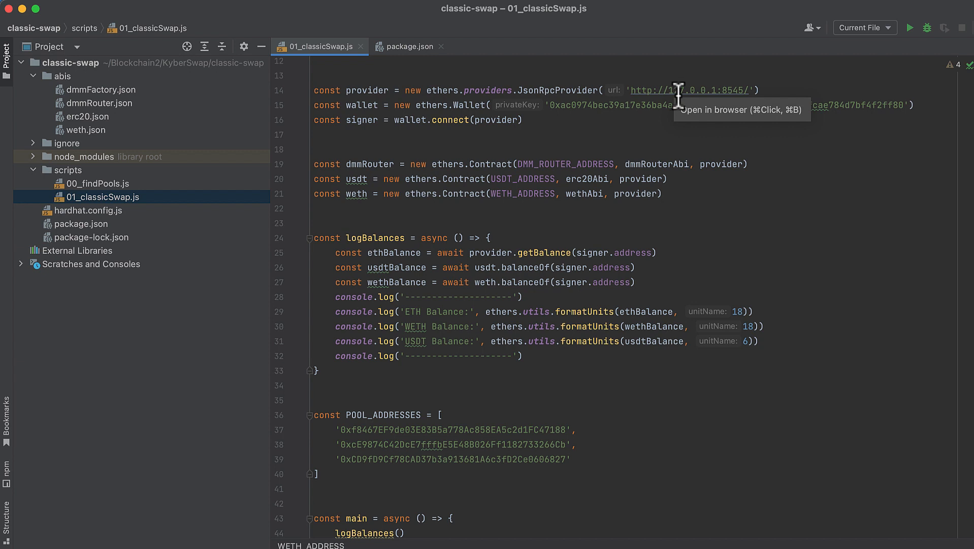
mouse_move(714, 122)
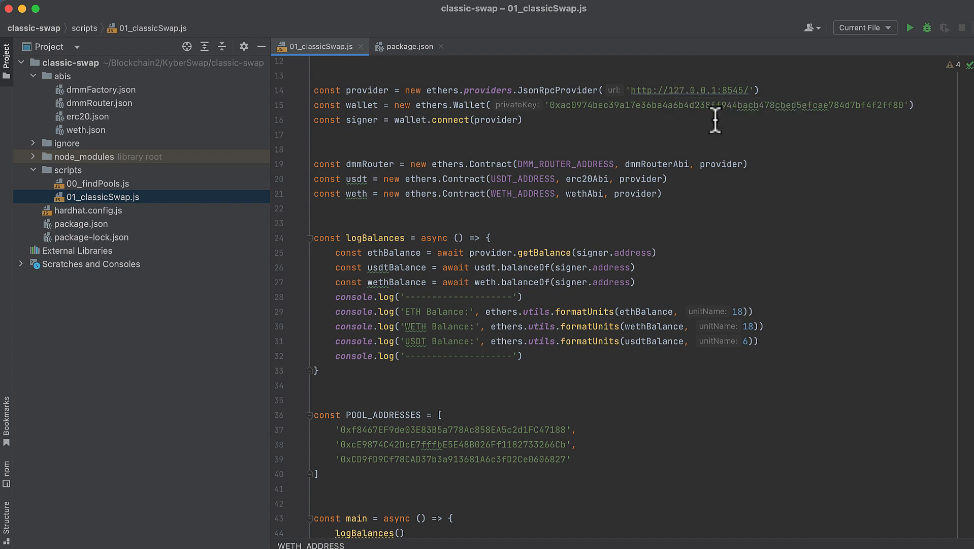
mouse_move(550, 121)
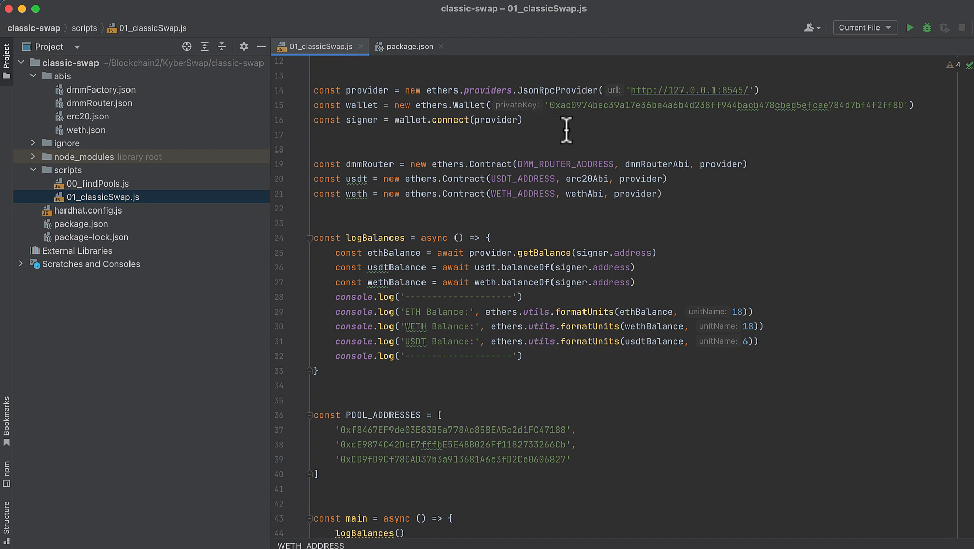
mouse_move(625, 140)
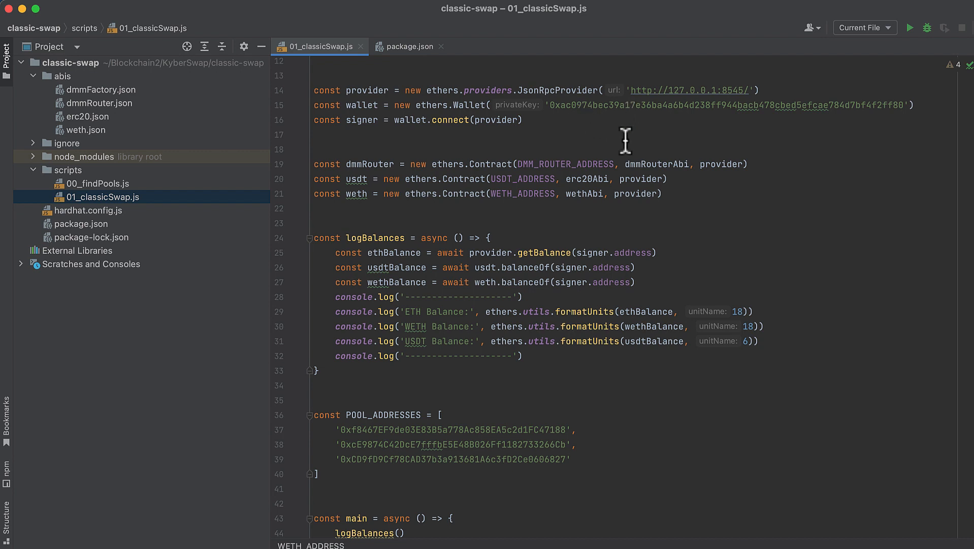
mouse_move(658, 139)
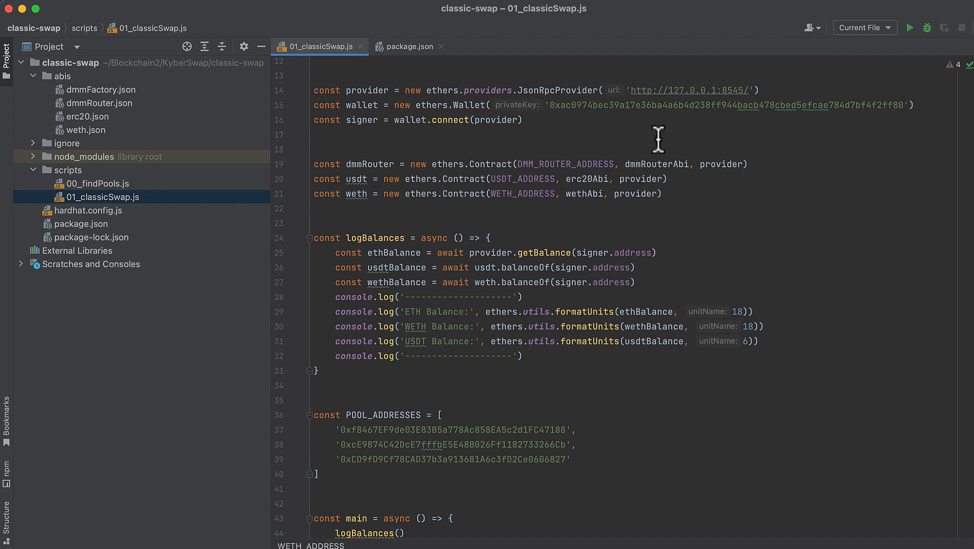
mouse_move(657, 122)
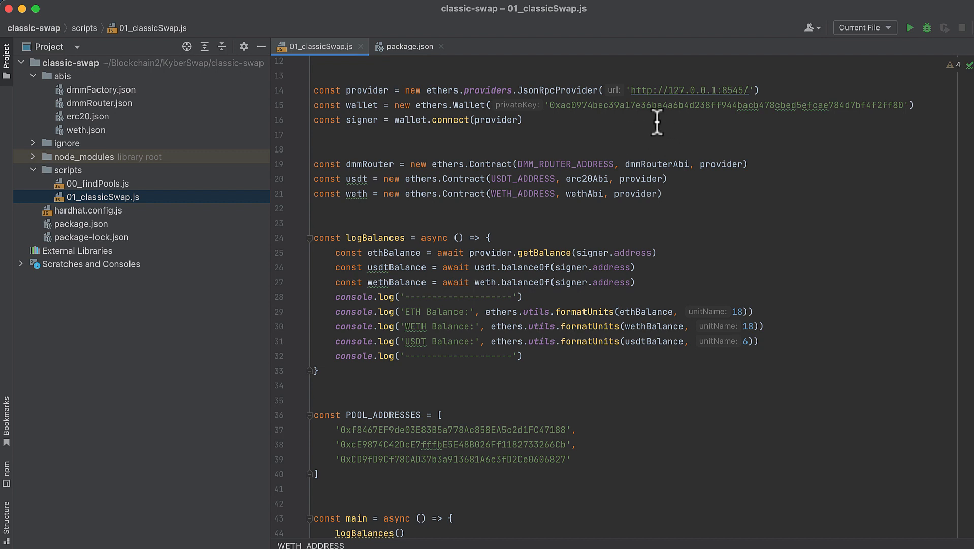
mouse_move(712, 105)
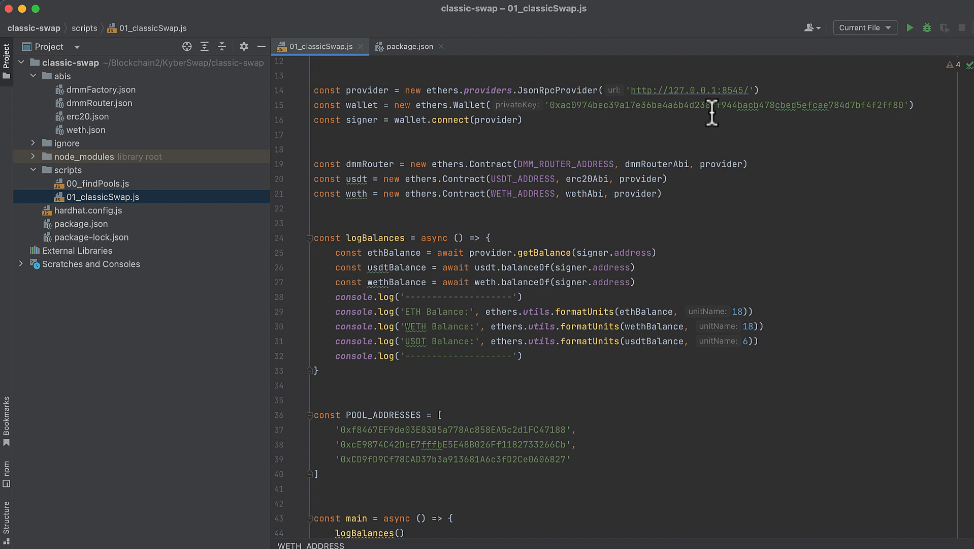
mouse_move(460, 141)
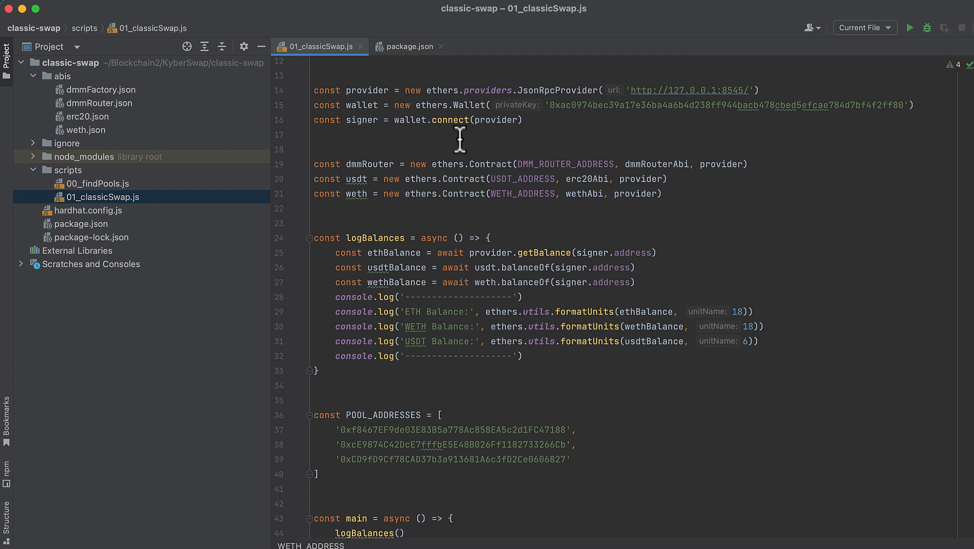
mouse_move(503, 135)
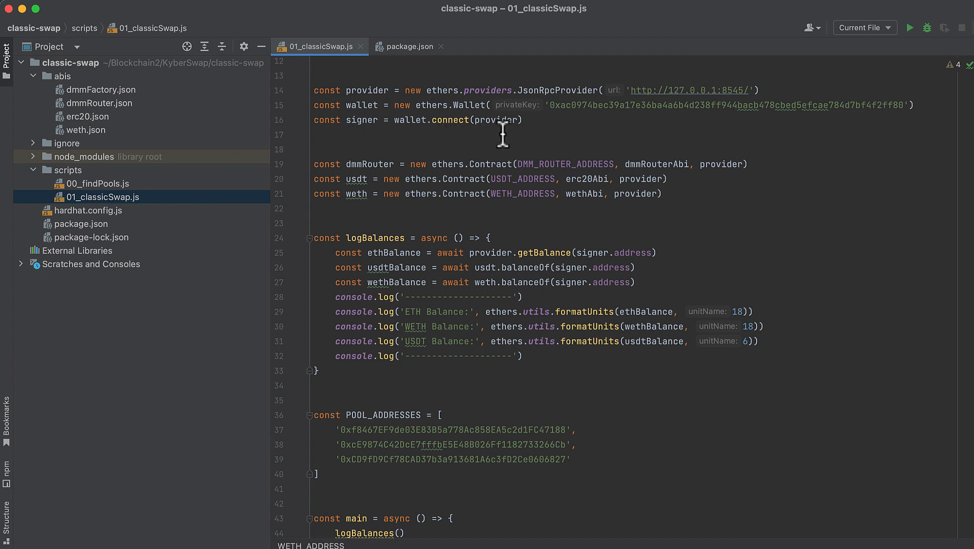
mouse_move(483, 133)
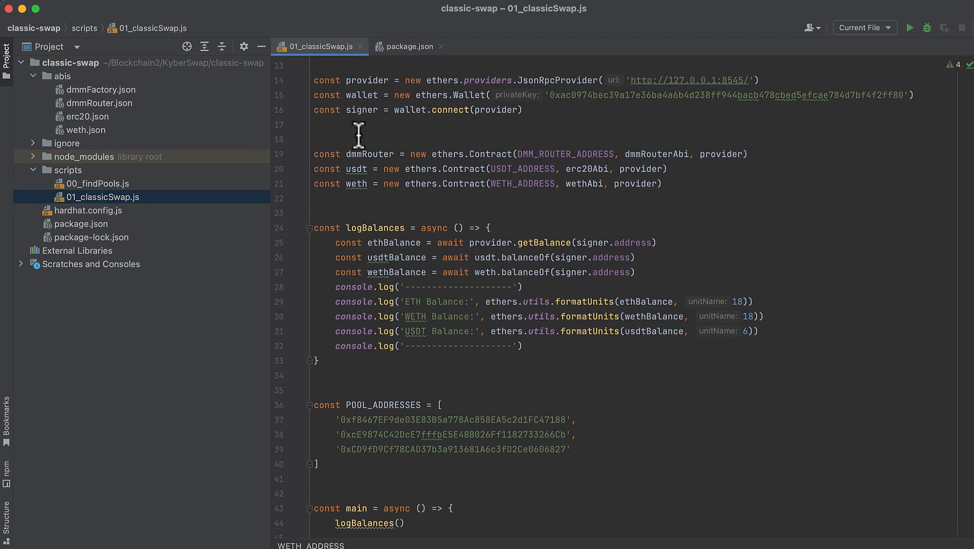
scroll(down, 3)
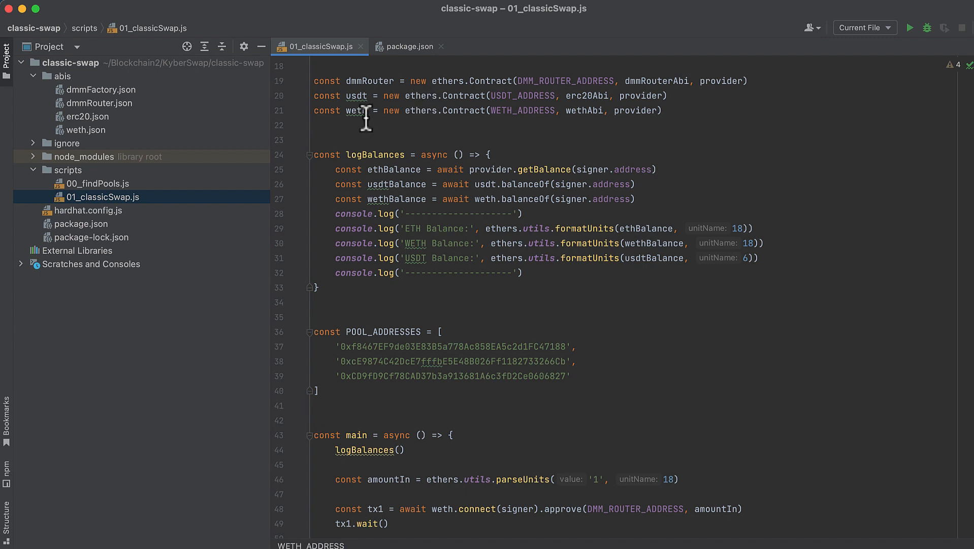
mouse_move(426, 142)
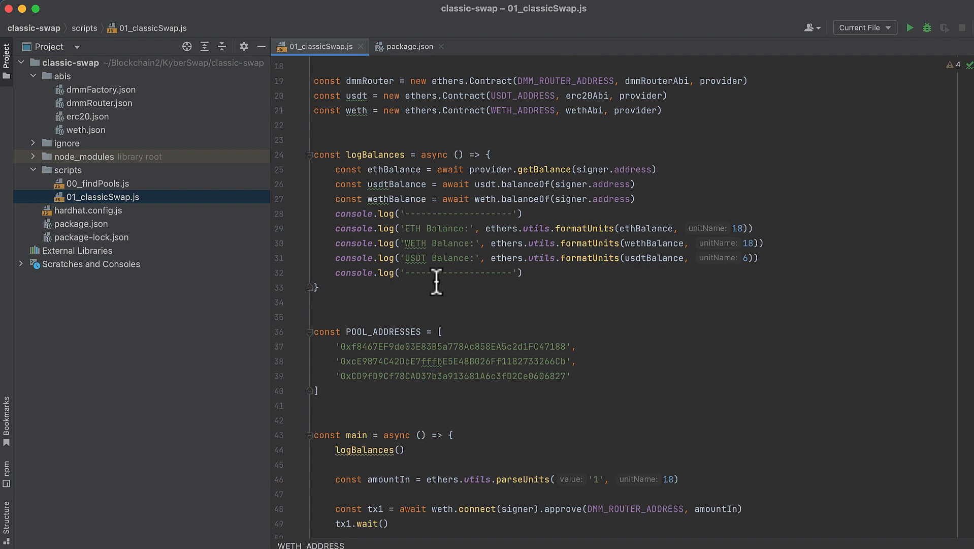
scroll(down, 3)
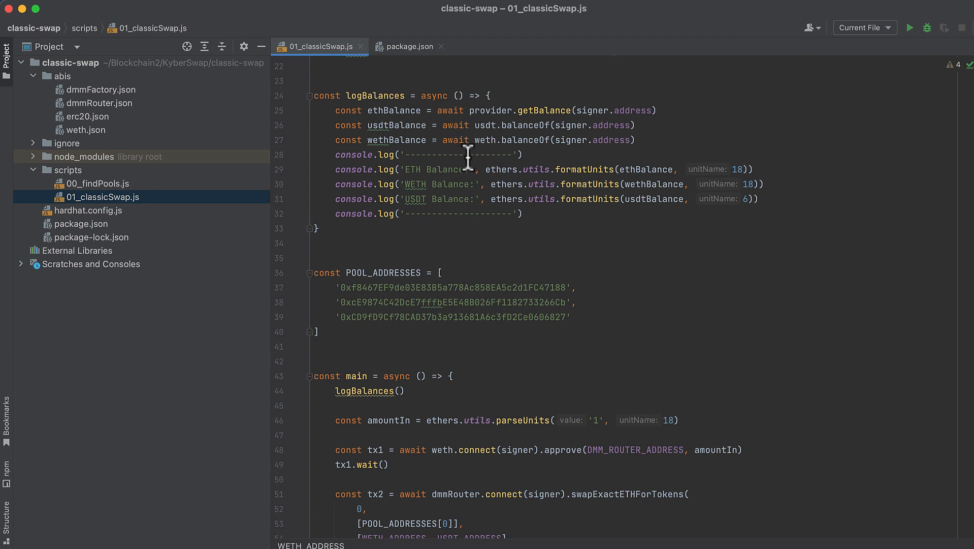
mouse_move(505, 140)
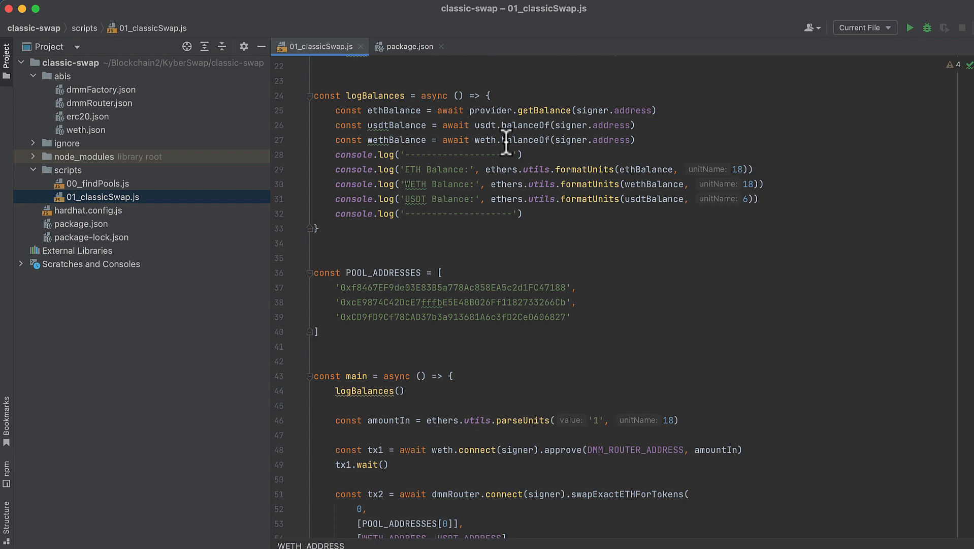
mouse_move(530, 155)
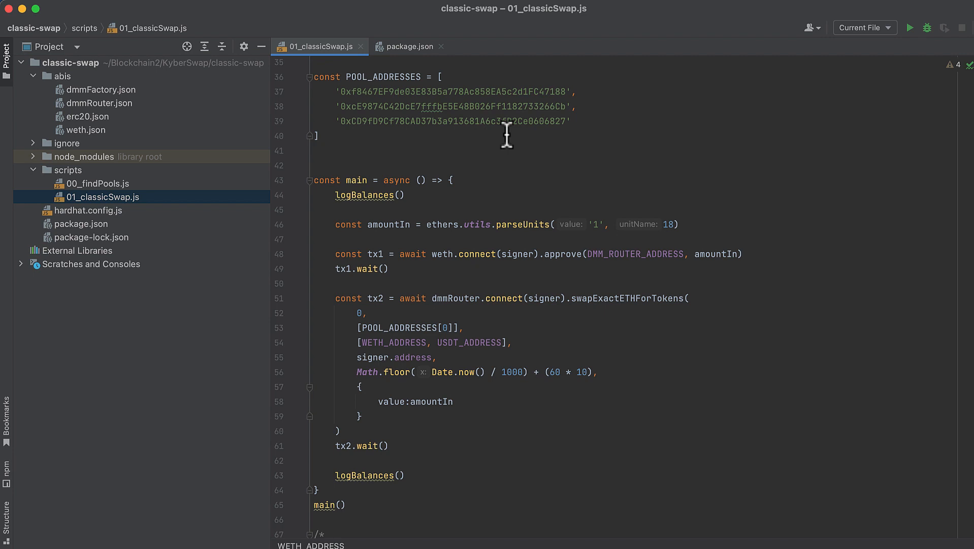
mouse_move(526, 95)
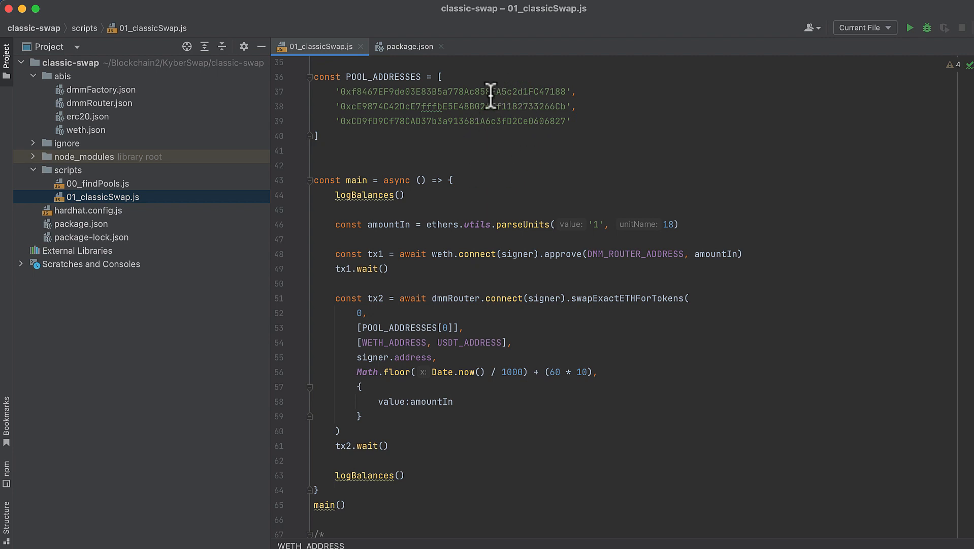
mouse_move(456, 130)
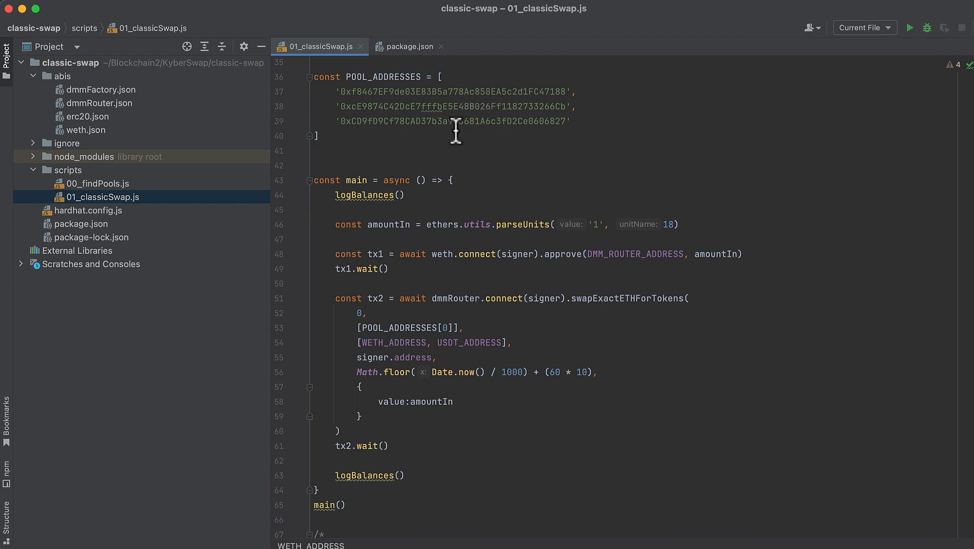
mouse_move(484, 83)
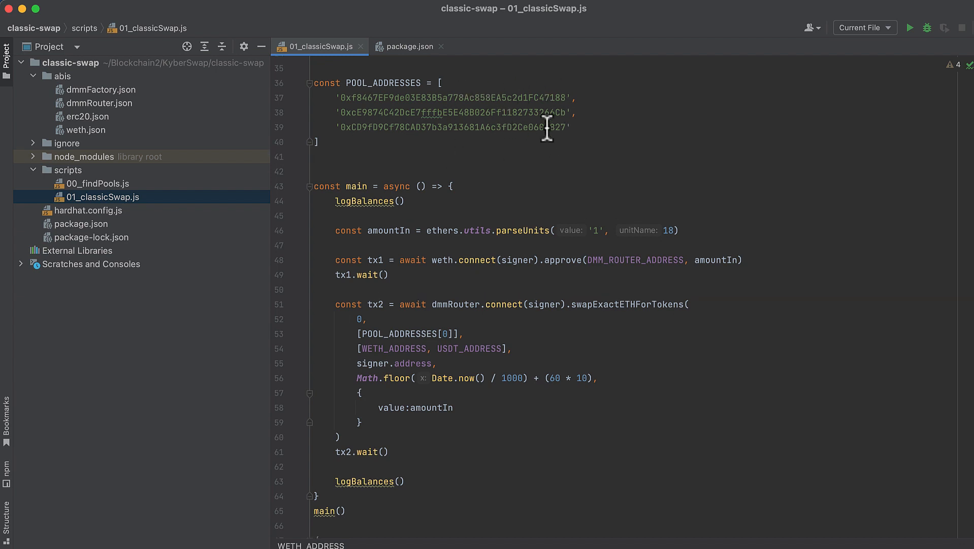
mouse_move(577, 115)
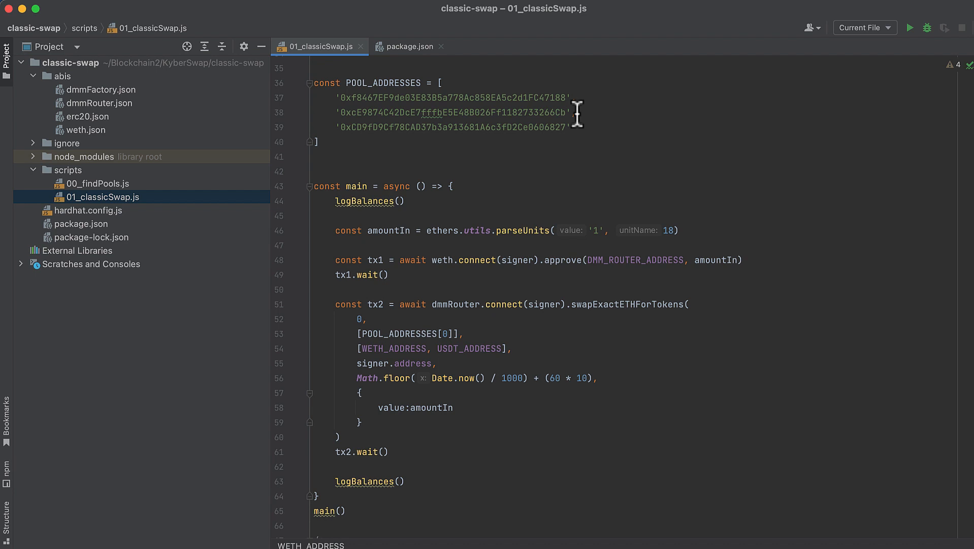
scroll(down, 3)
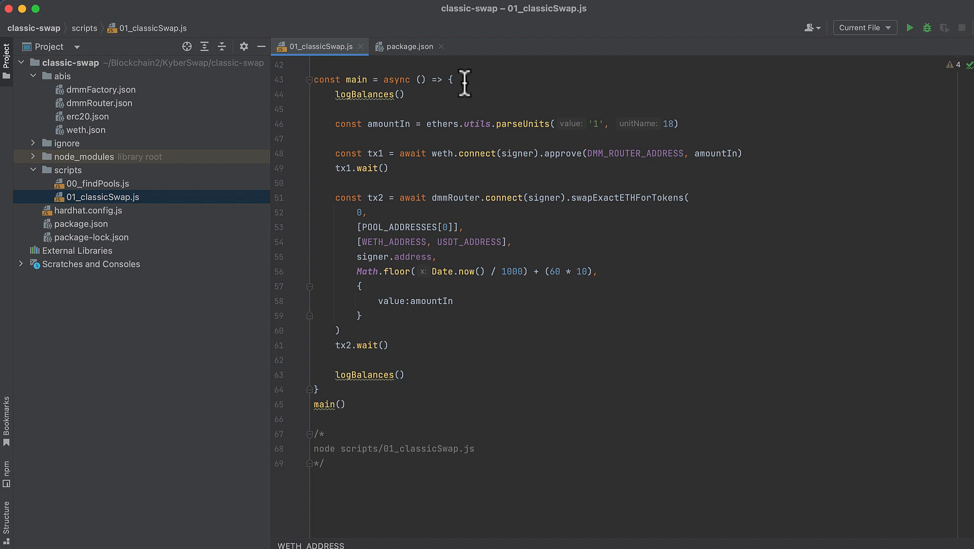
mouse_move(384, 112)
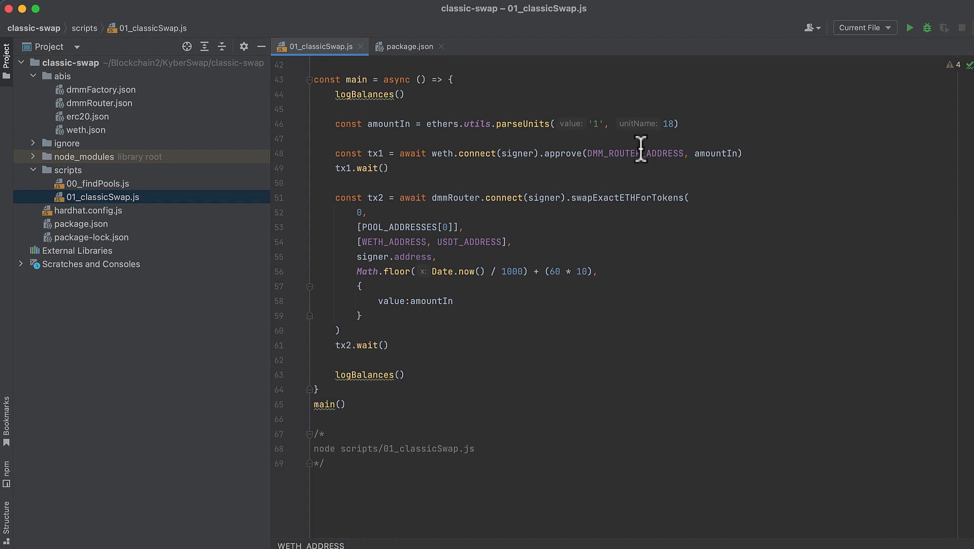
mouse_move(611, 140)
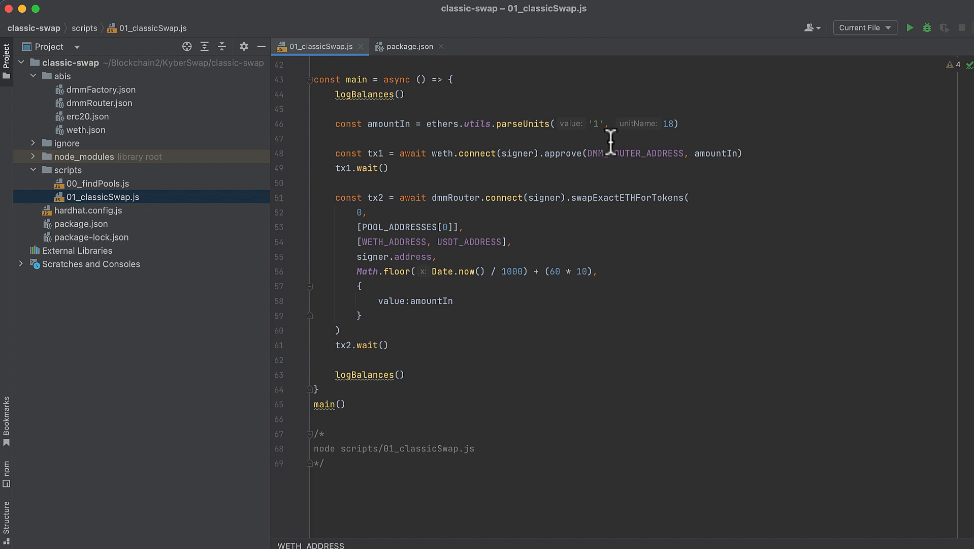
mouse_move(681, 106)
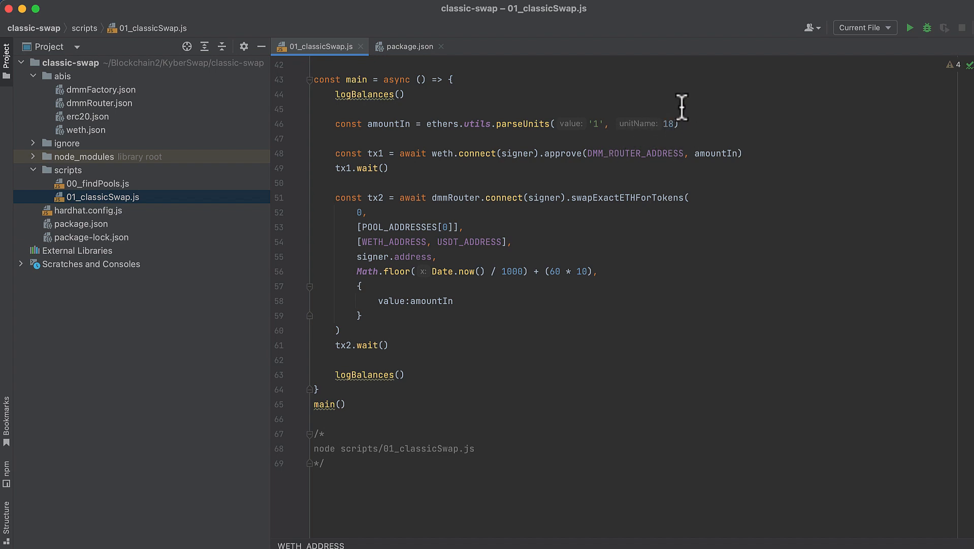
mouse_move(692, 121)
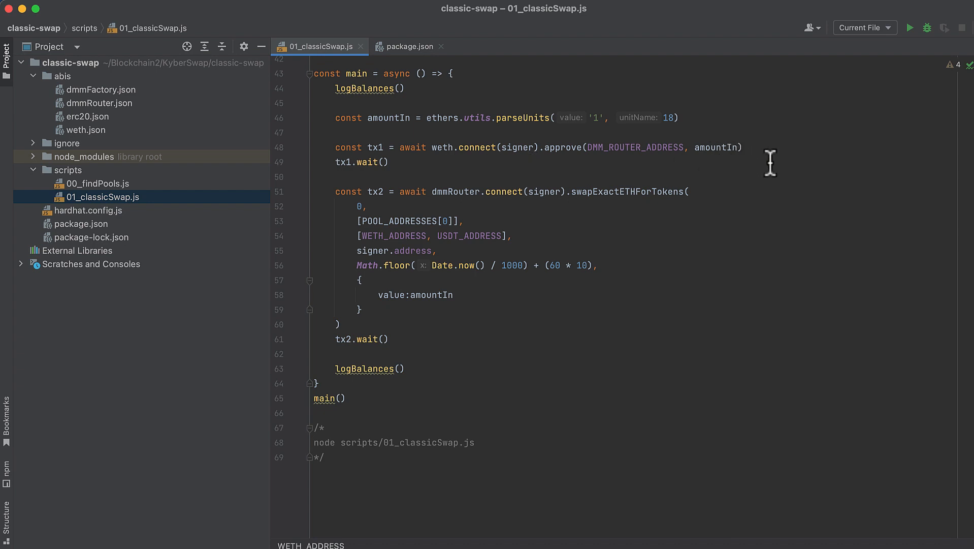
mouse_move(370, 135)
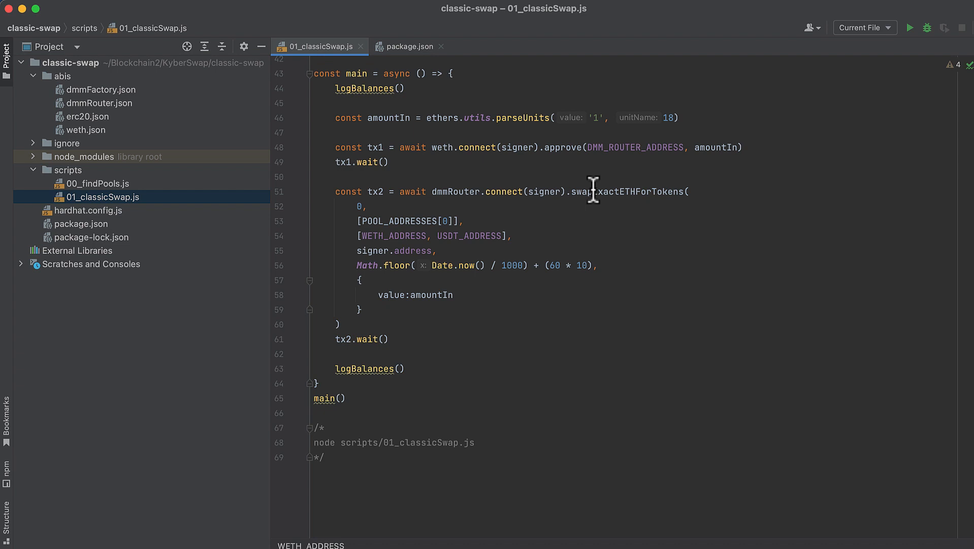
mouse_move(640, 163)
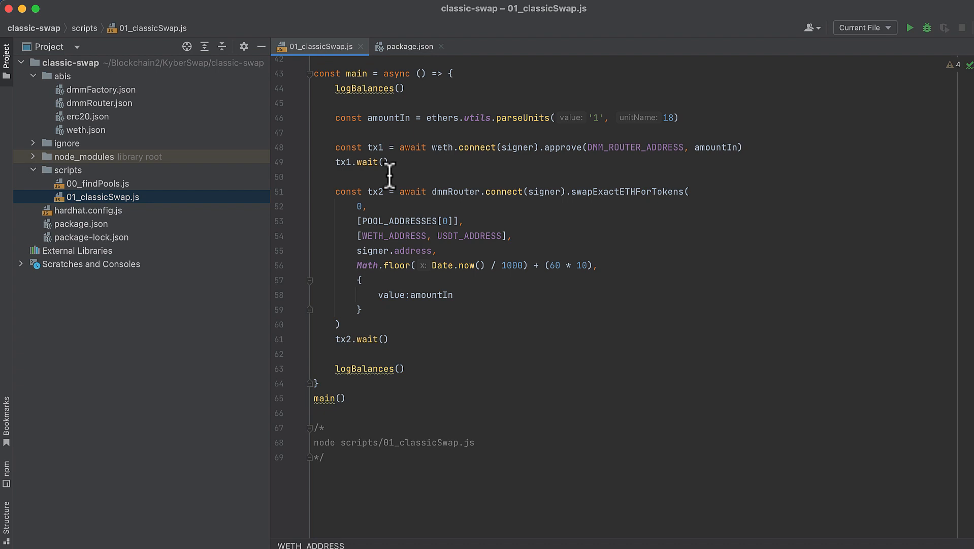
mouse_move(447, 207)
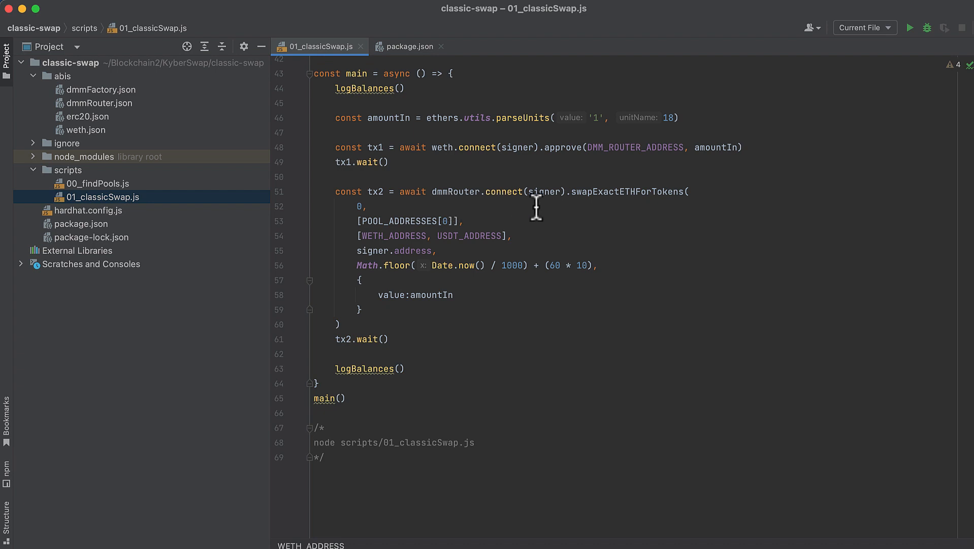
mouse_move(564, 206)
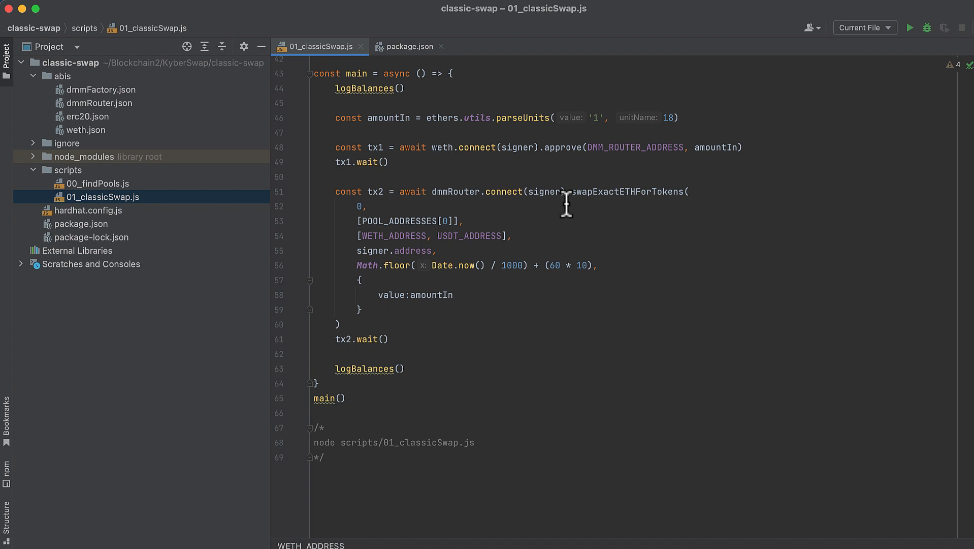
mouse_move(661, 211)
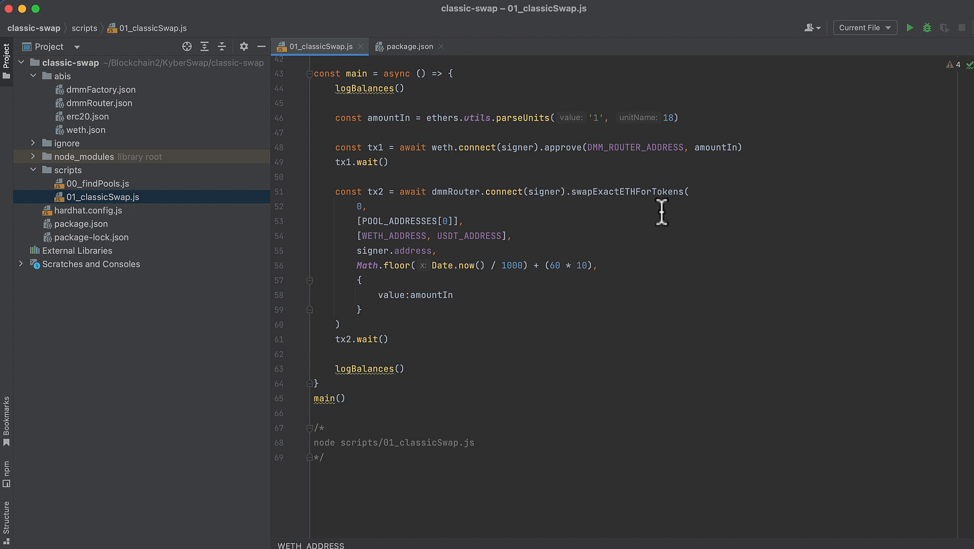
mouse_move(398, 207)
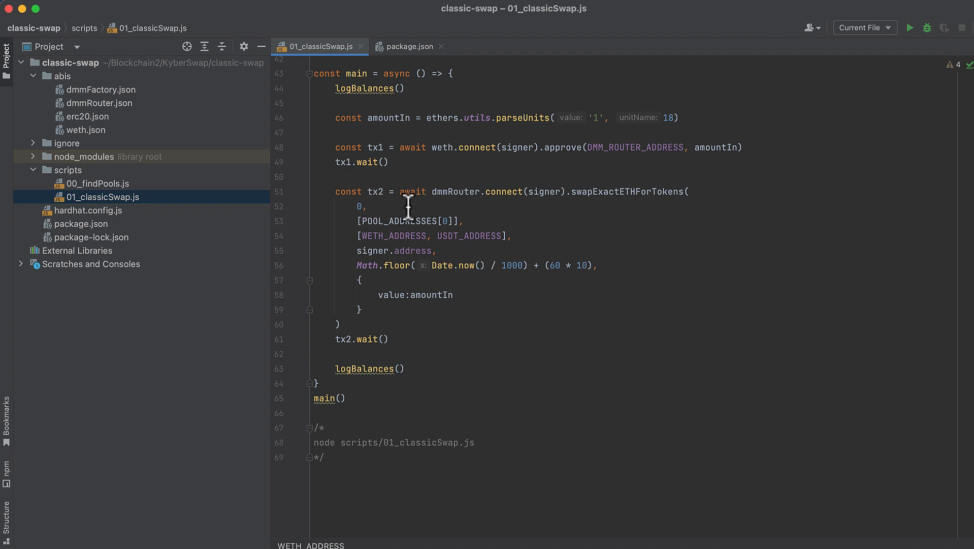
mouse_move(493, 223)
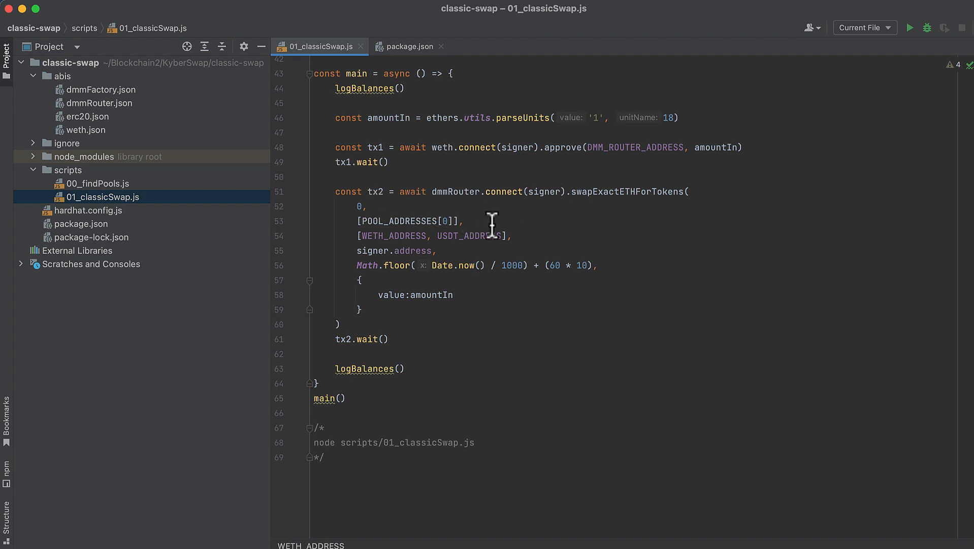
mouse_move(496, 227)
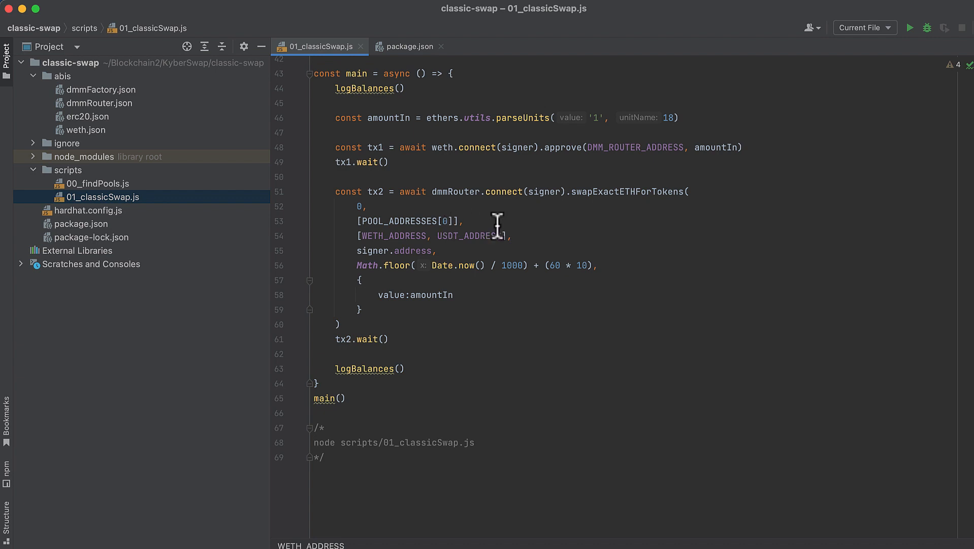
mouse_move(528, 243)
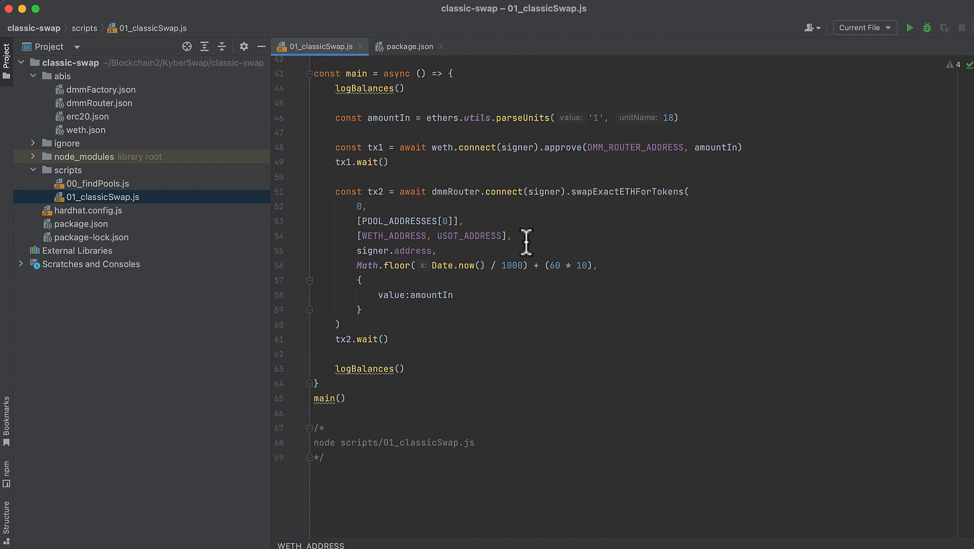
mouse_move(533, 241)
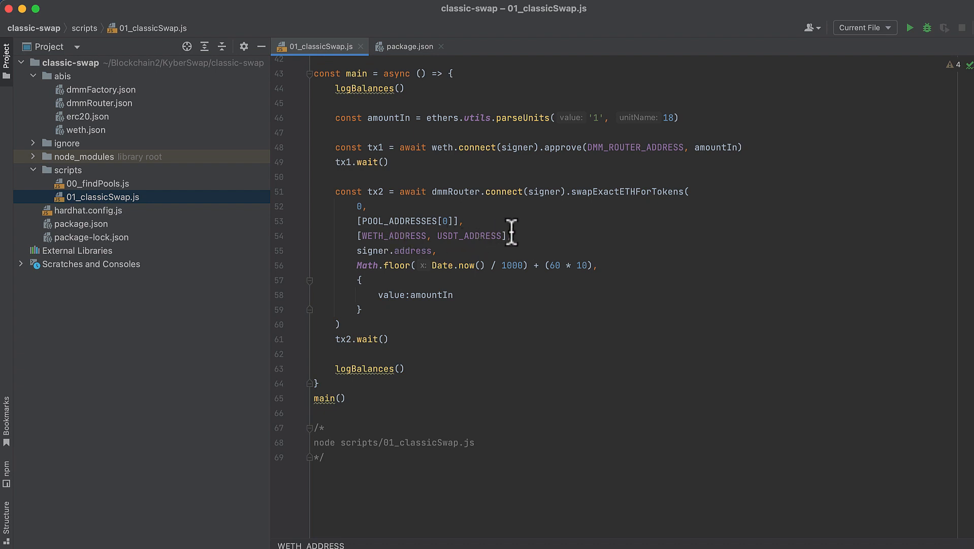
mouse_move(450, 243)
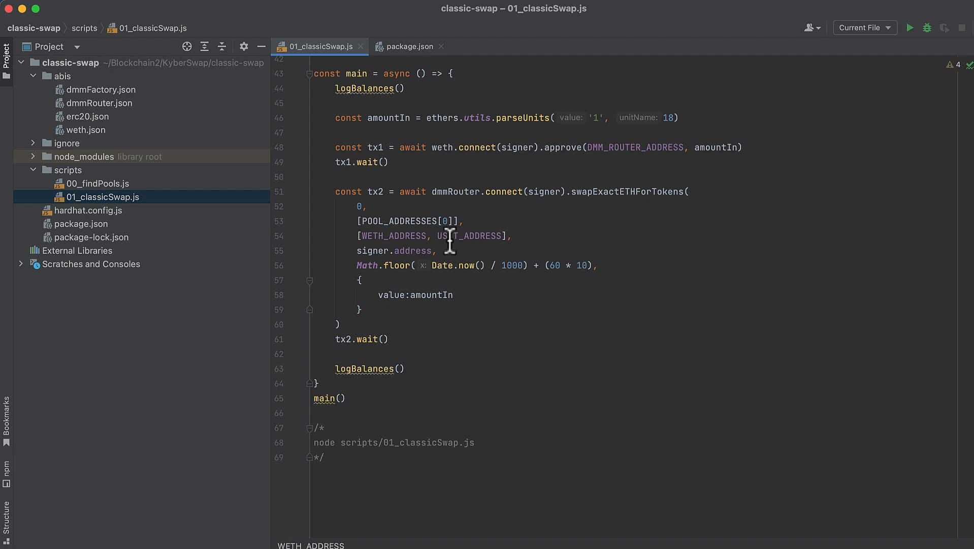
mouse_move(537, 247)
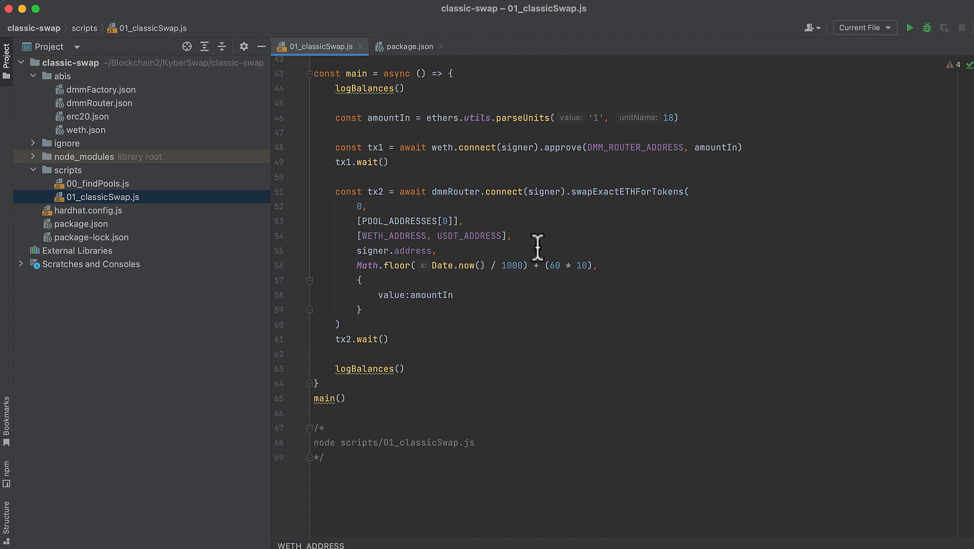
mouse_move(585, 252)
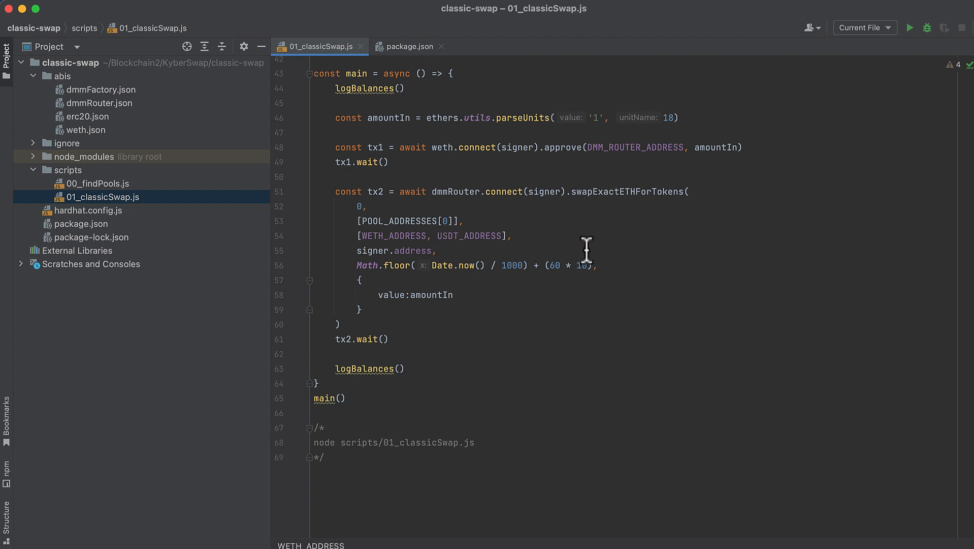
mouse_move(470, 249)
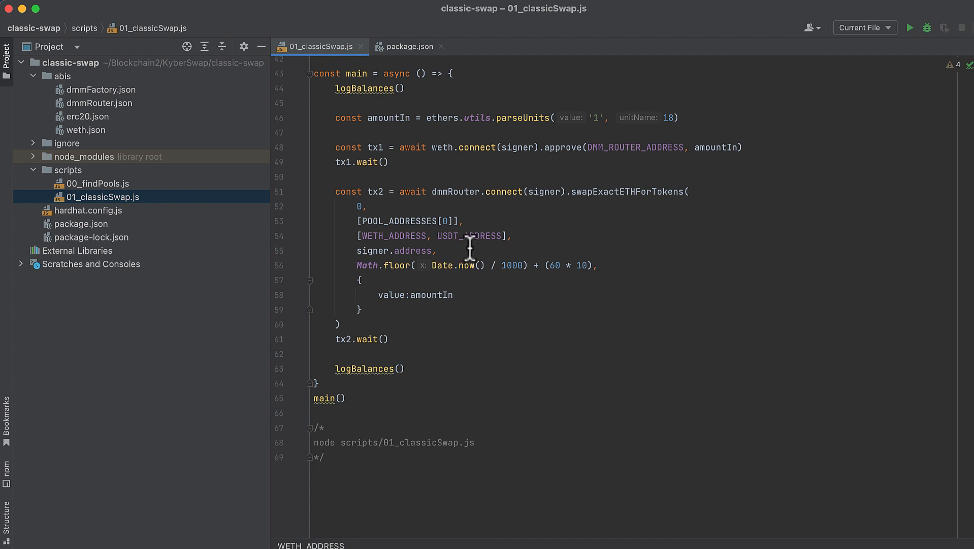
mouse_move(595, 281)
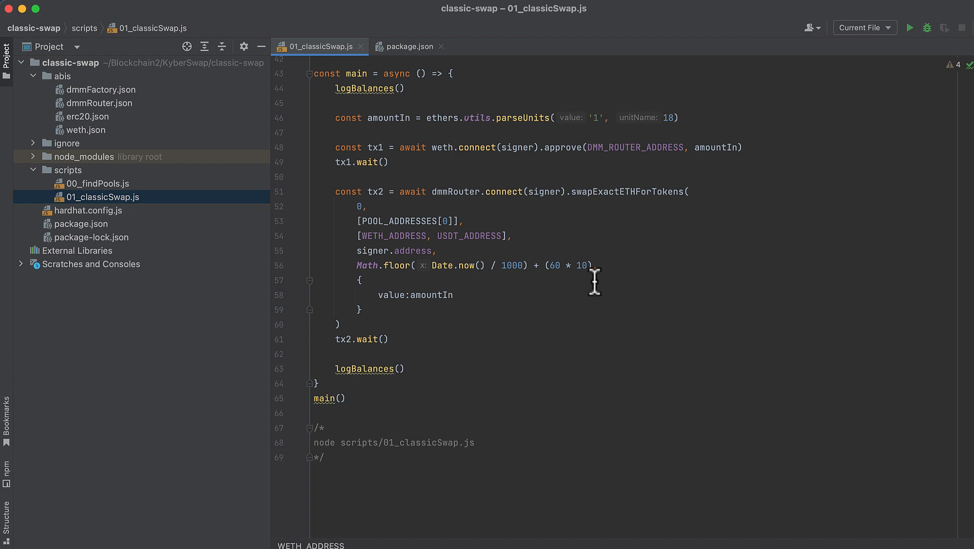
mouse_move(603, 267)
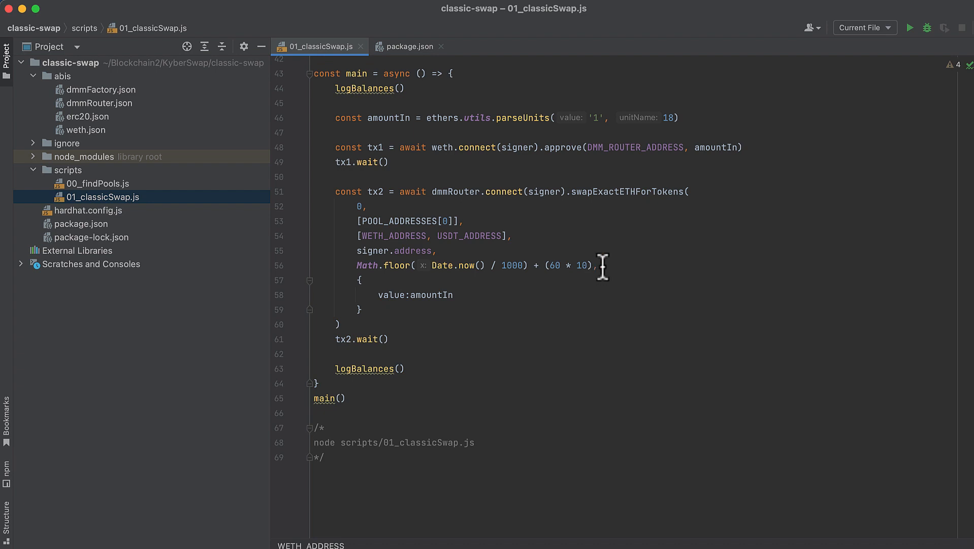
mouse_move(584, 273)
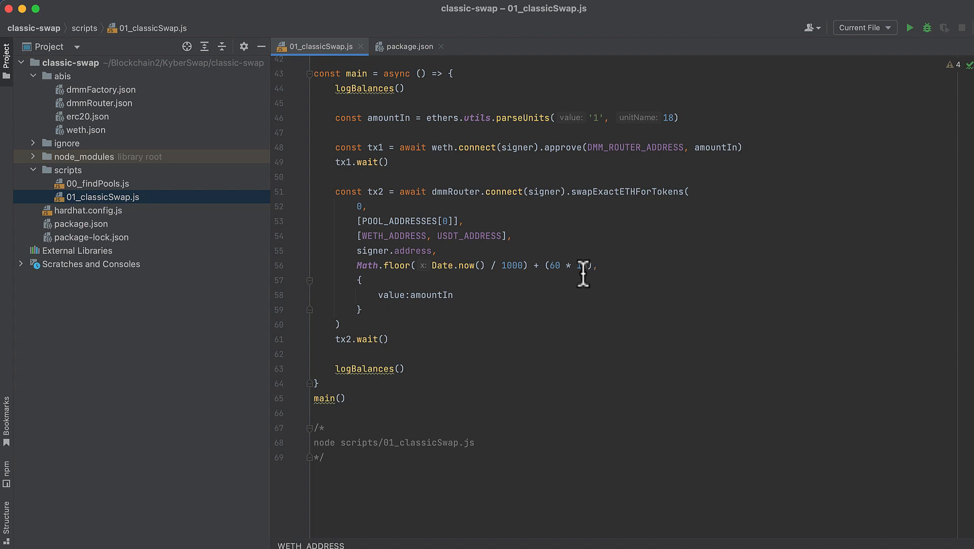
drag(584, 265, 355, 265)
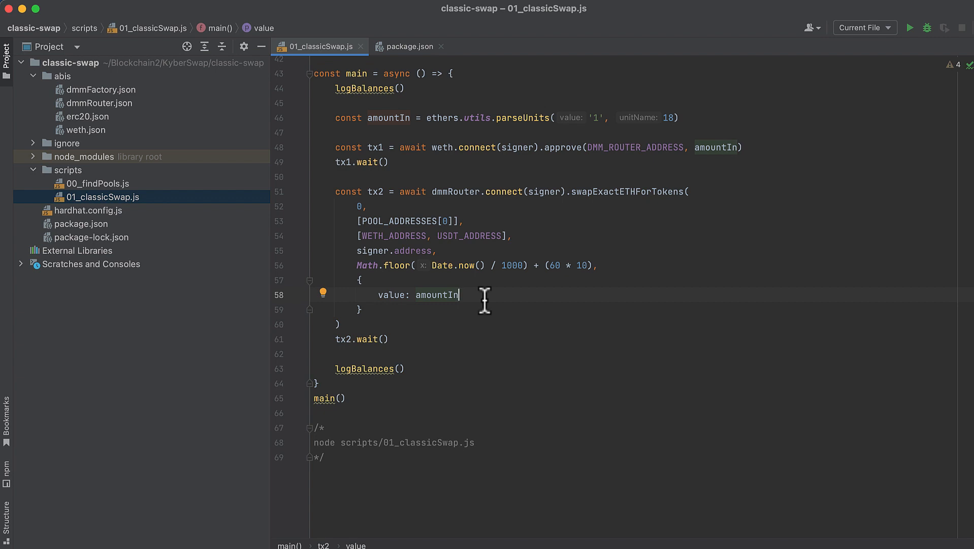
mouse_move(508, 282)
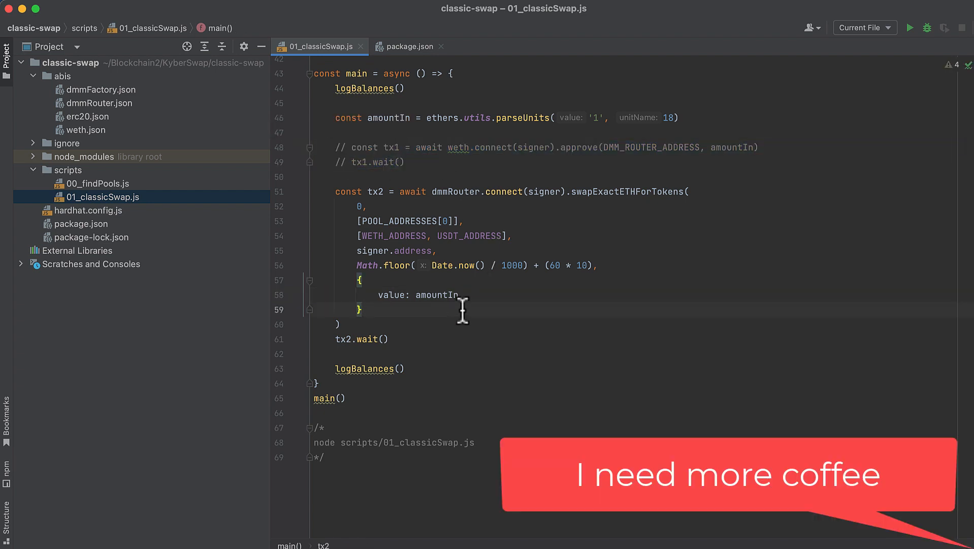
mouse_move(441, 320)
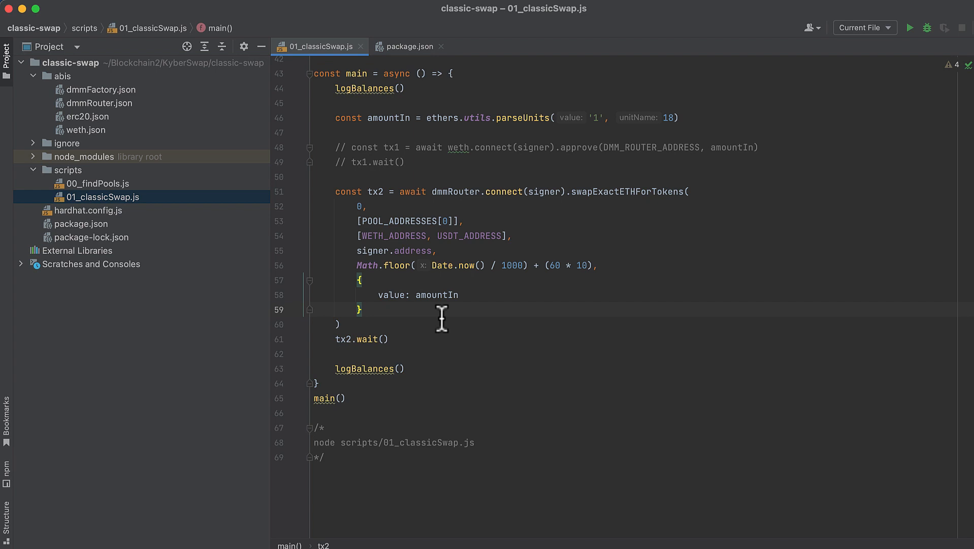
mouse_move(389, 242)
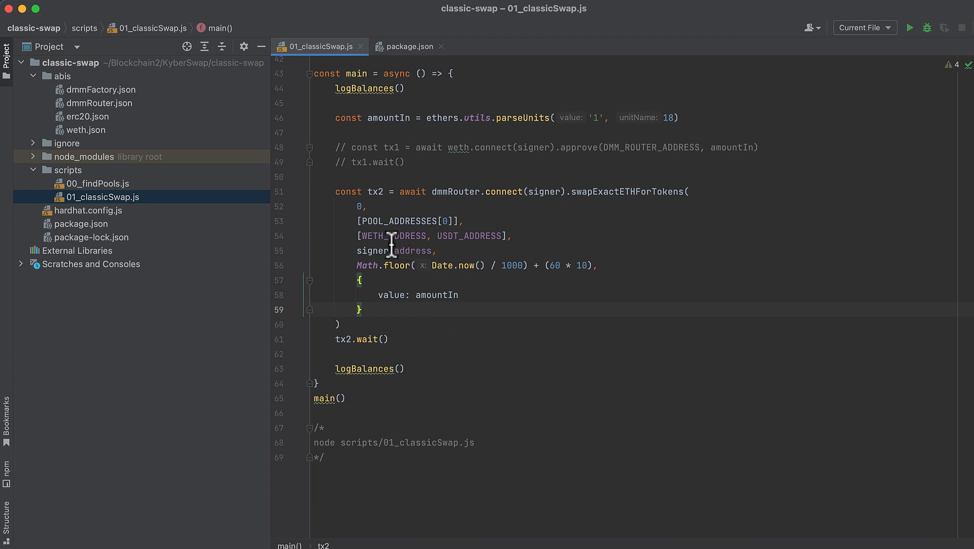
Step: Comment out the tx1 approve lines and pass amountIn as the swap's value
double_click(392, 236)
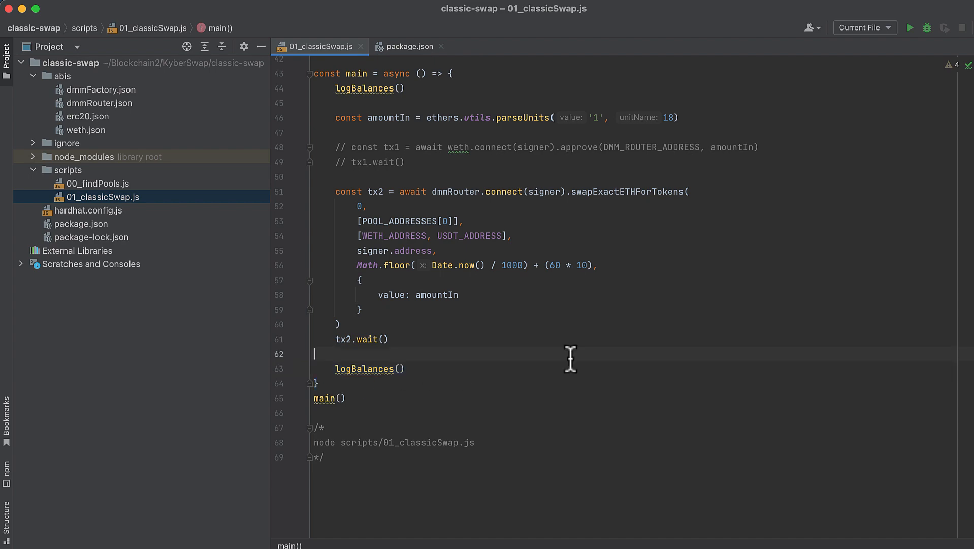
mouse_move(534, 333)
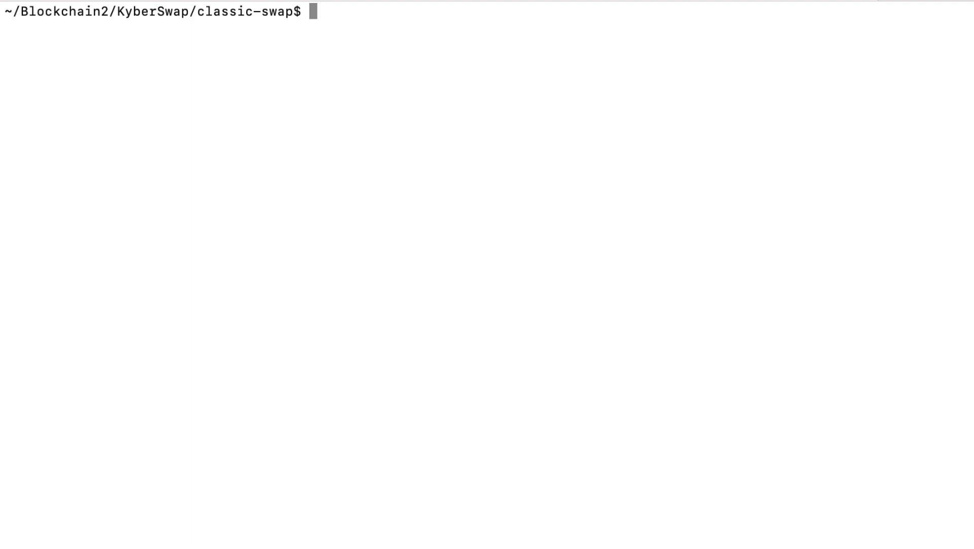
Step: Start a local Hardhat node with npx hardhat node and get a fresh prompt in classic-swap
text(npx hardhat node)
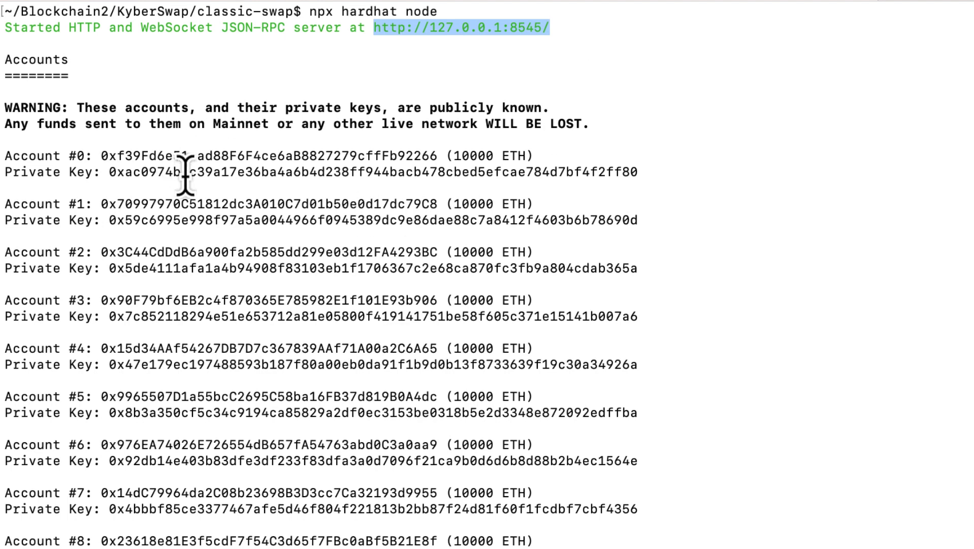
double_click(347, 172)
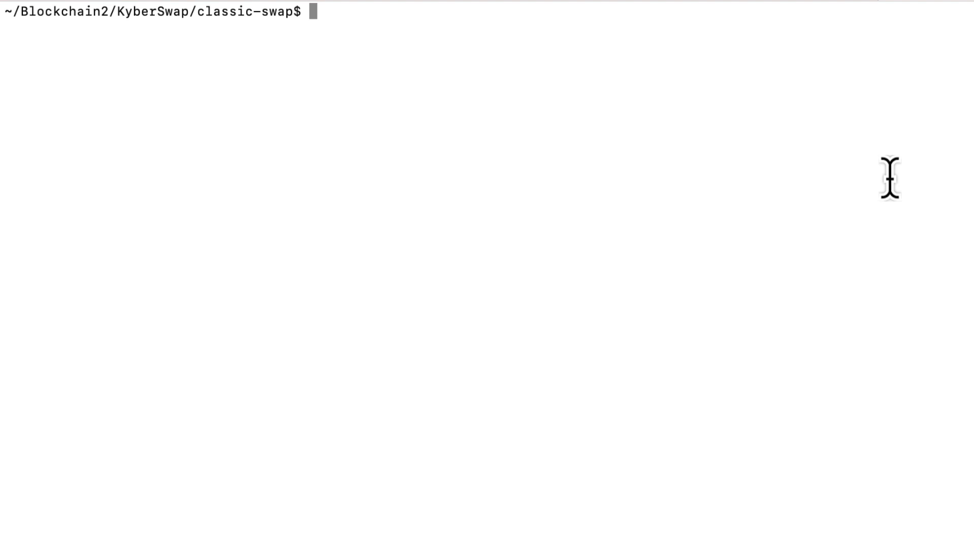
Step: Run node scripts/01_classicSwap.js and check the printed ETH and USDT balances
text(node scripts/01_classicSwap.js)
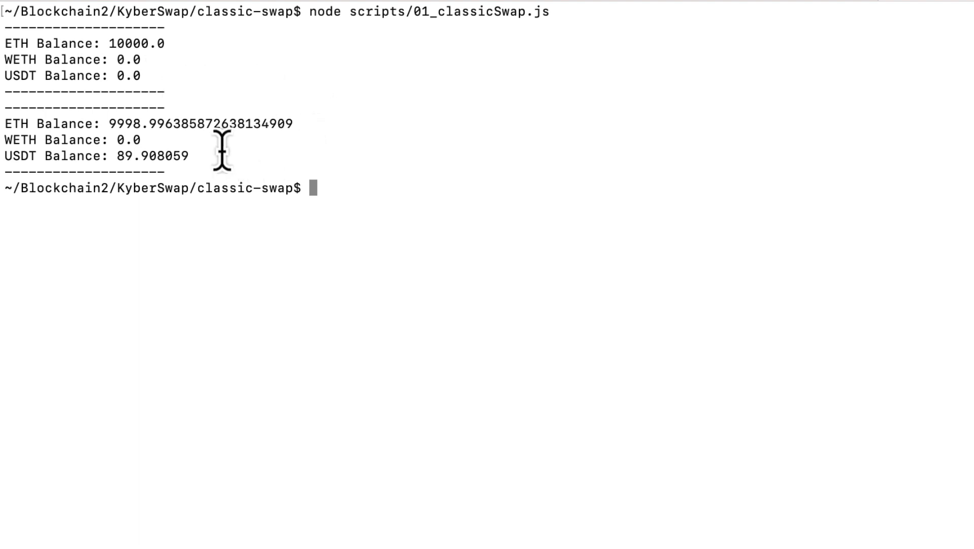
mouse_move(288, 130)
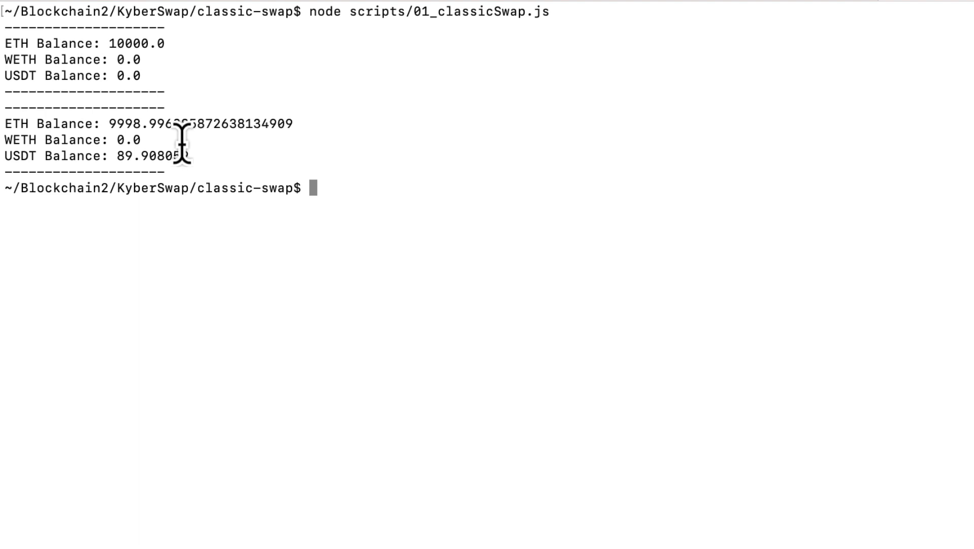
mouse_move(197, 155)
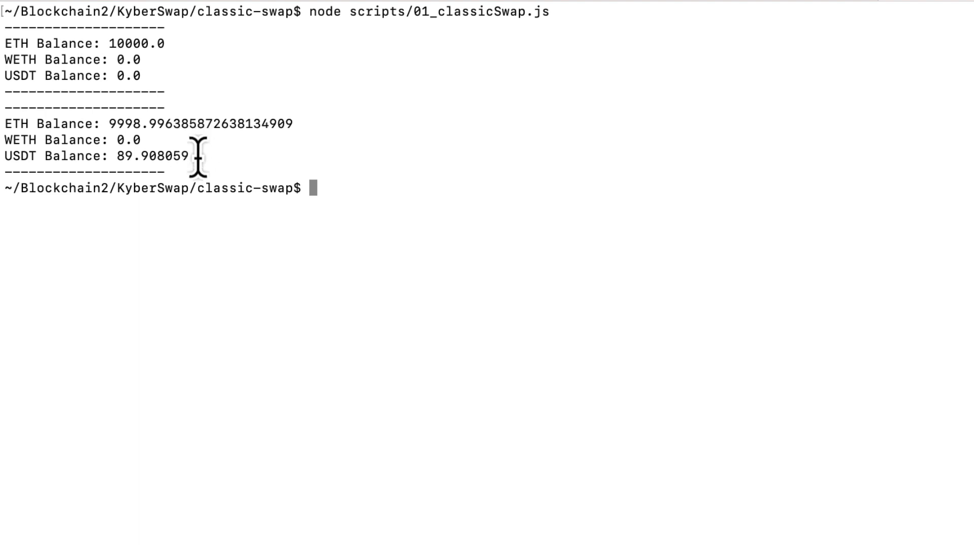